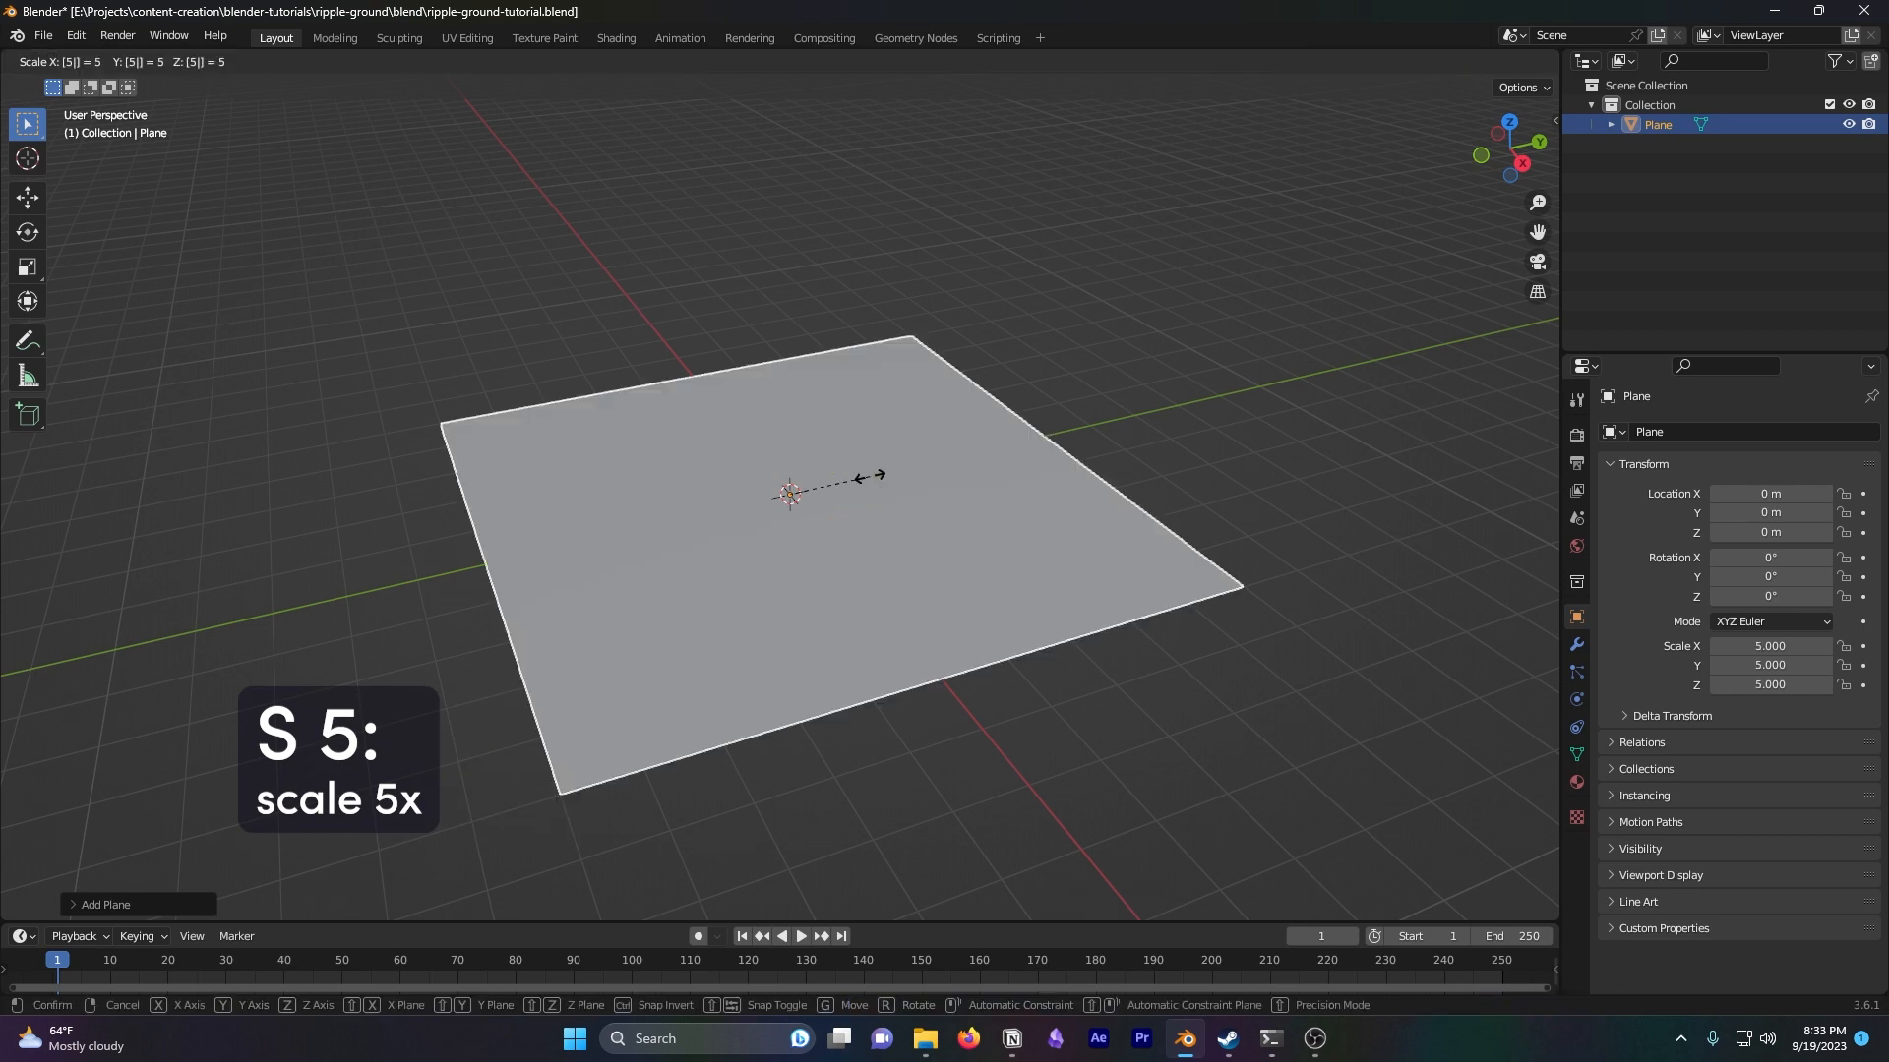
Scale the plane up fivefold and apply the scale so it reads 1 on every axis
key(Tab)
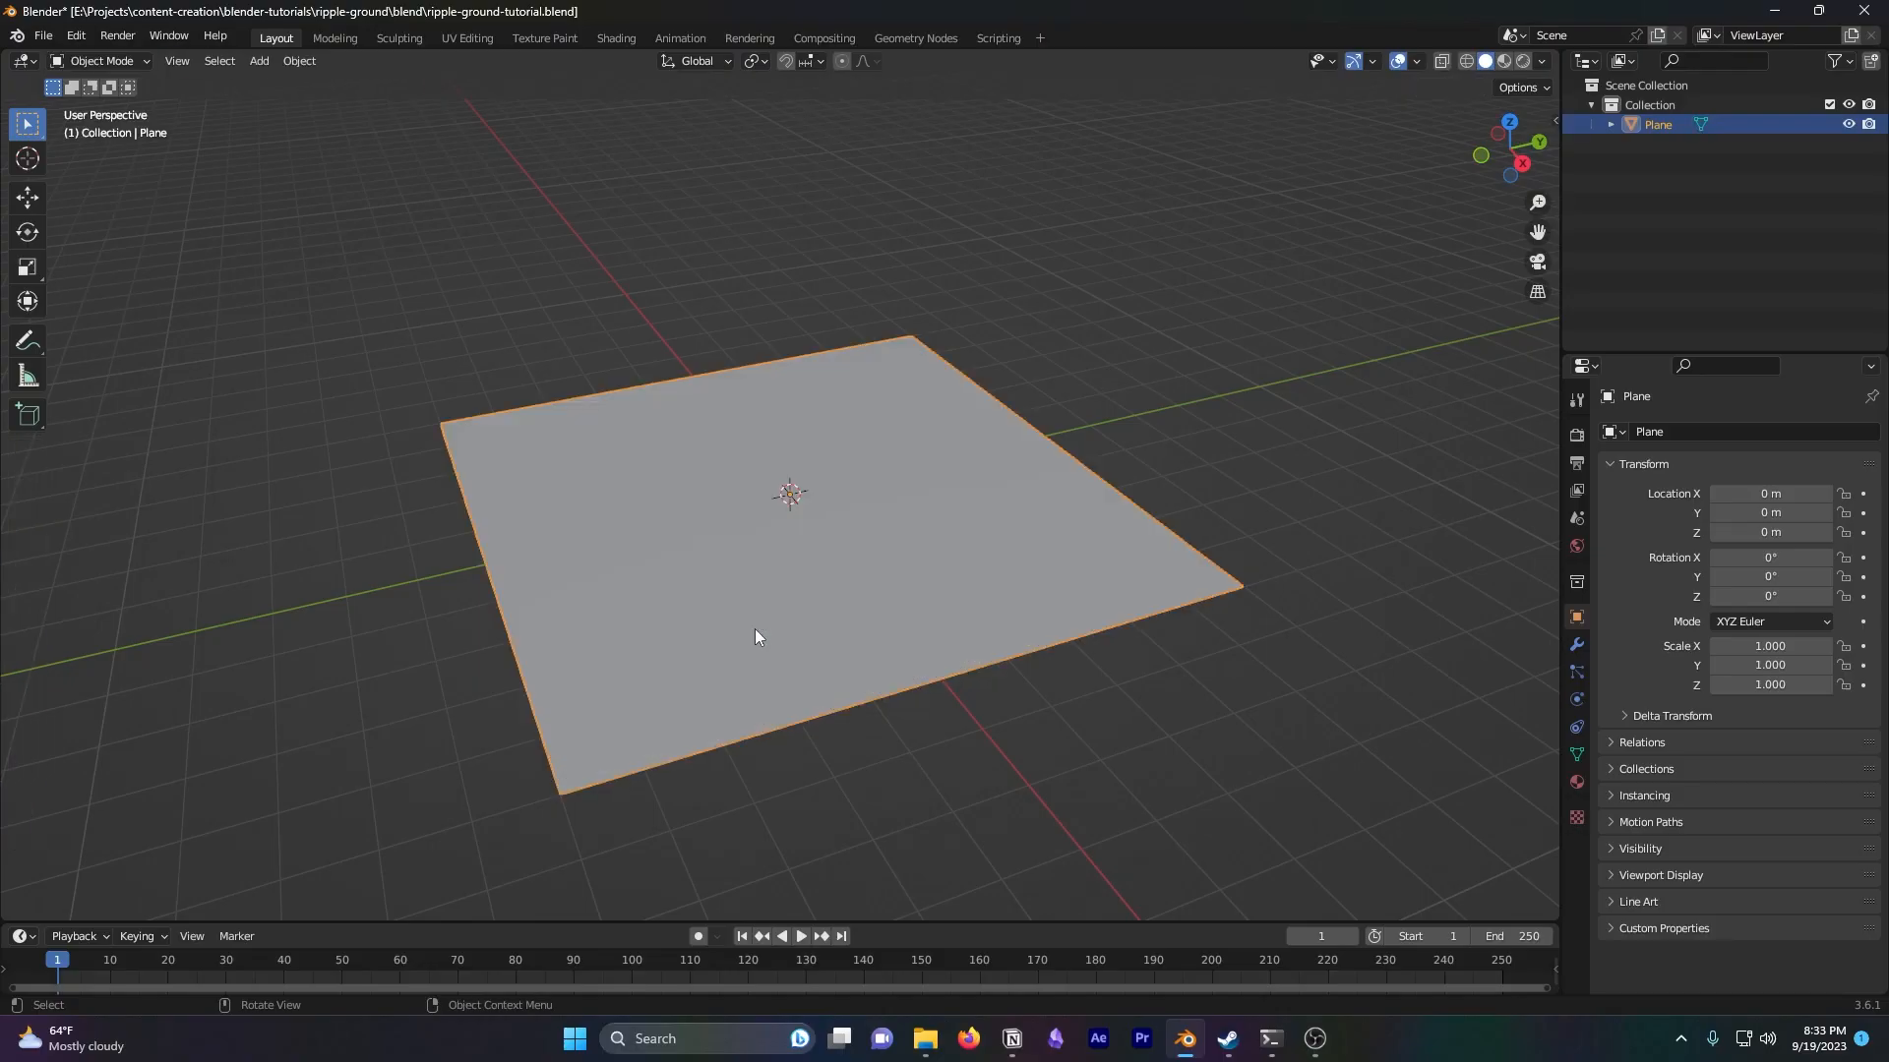
Add a Displace modifier to the plane driven by a new Wood texture
click(1576, 648)
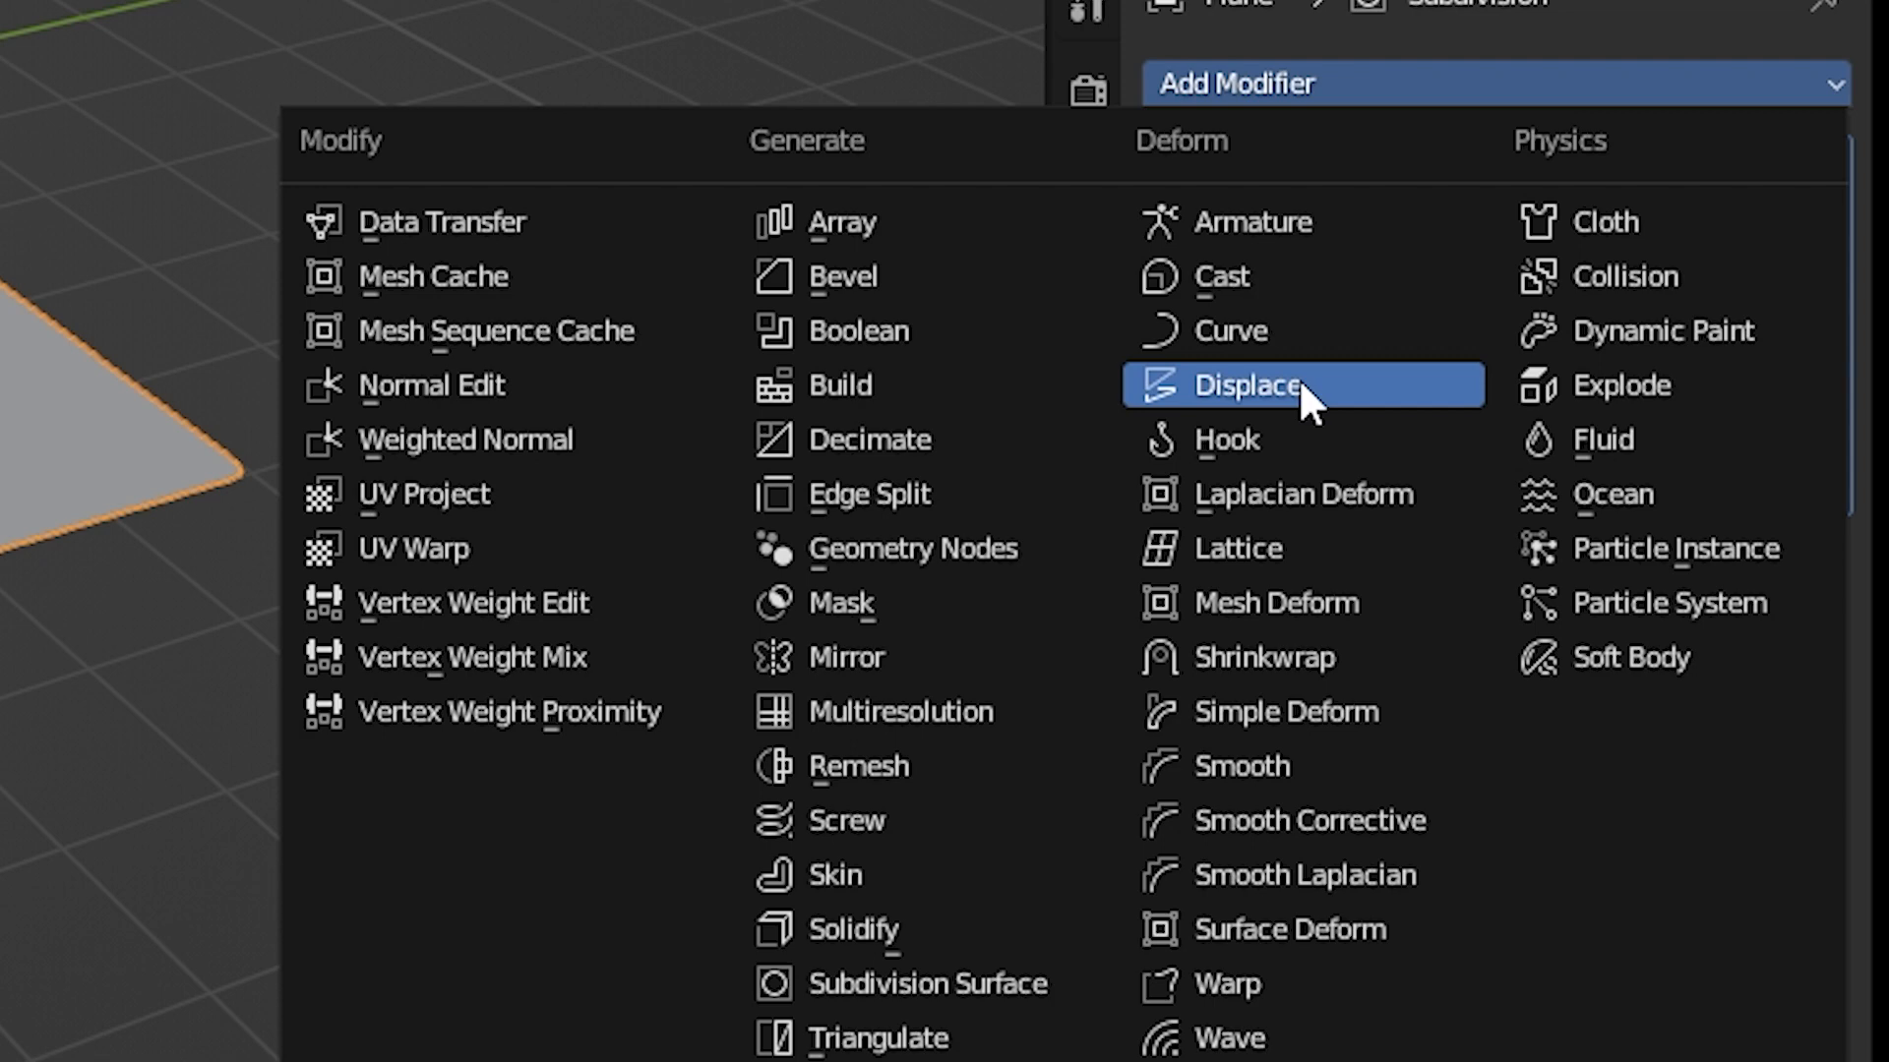
click(1250, 383)
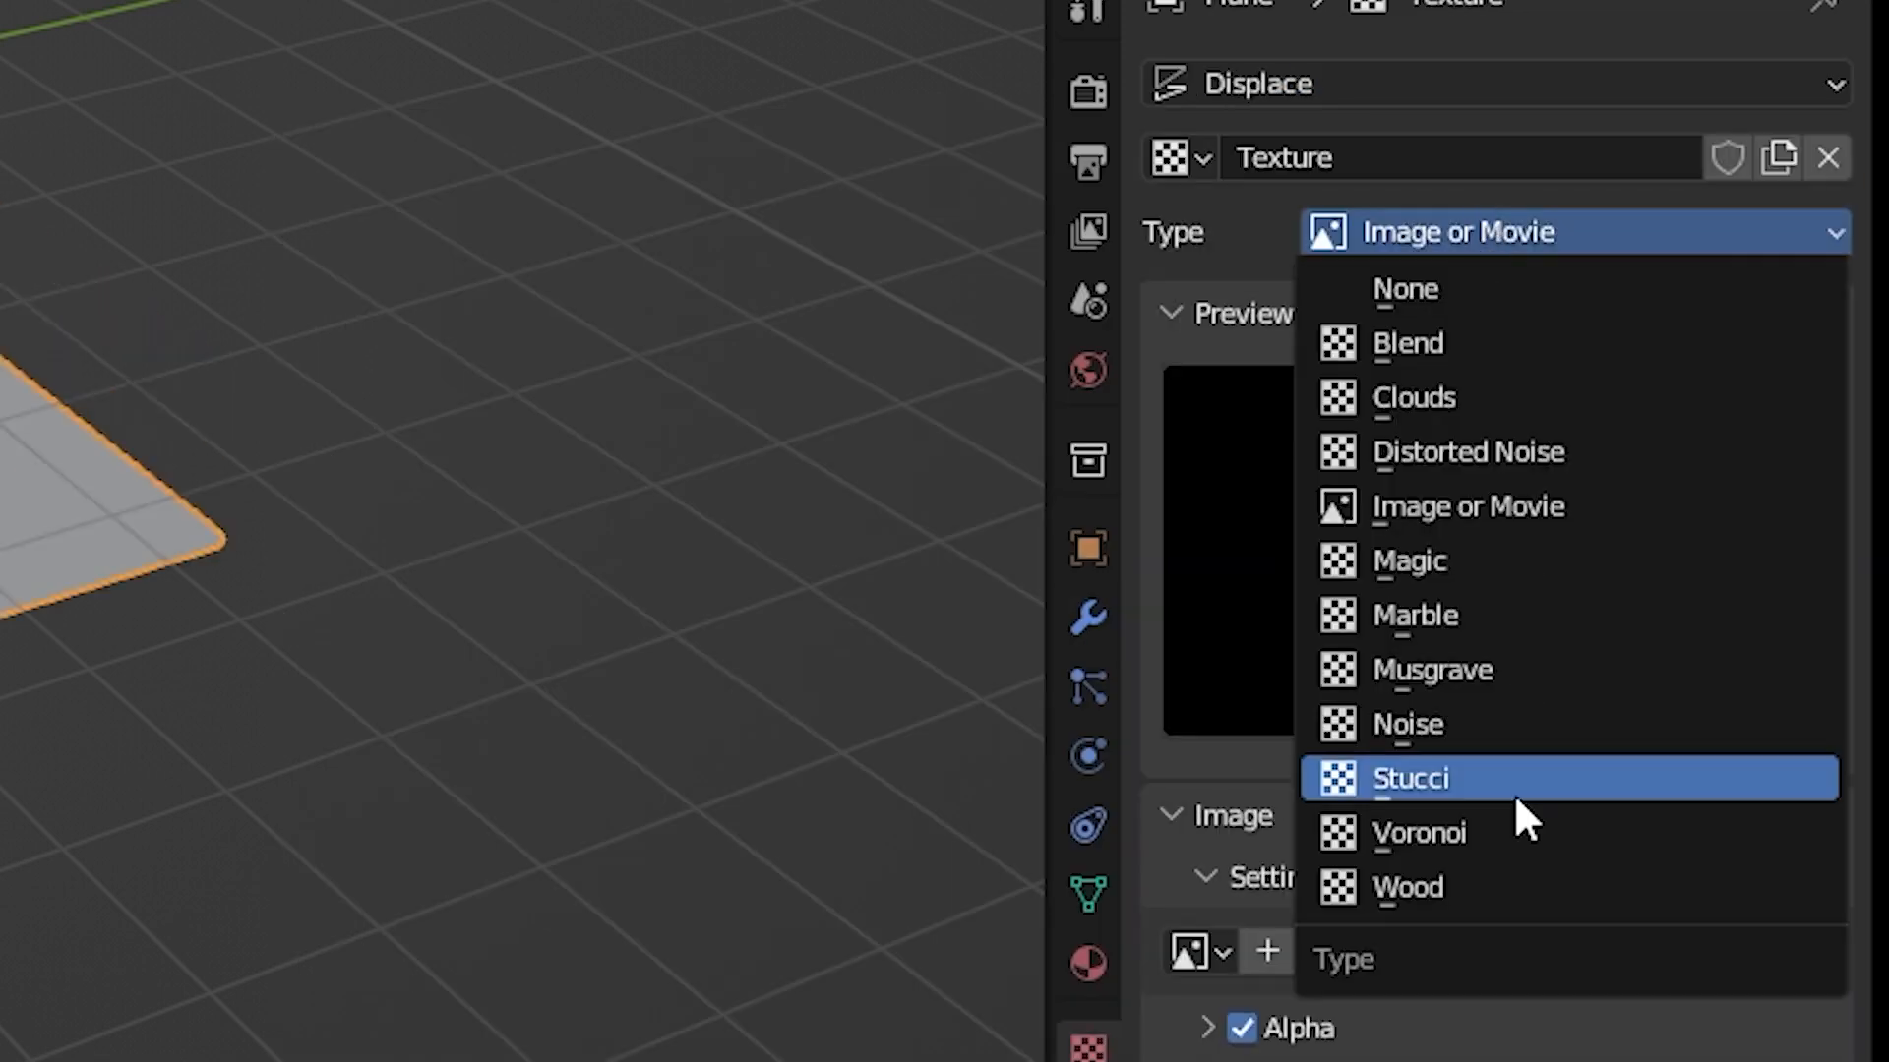
click(1407, 888)
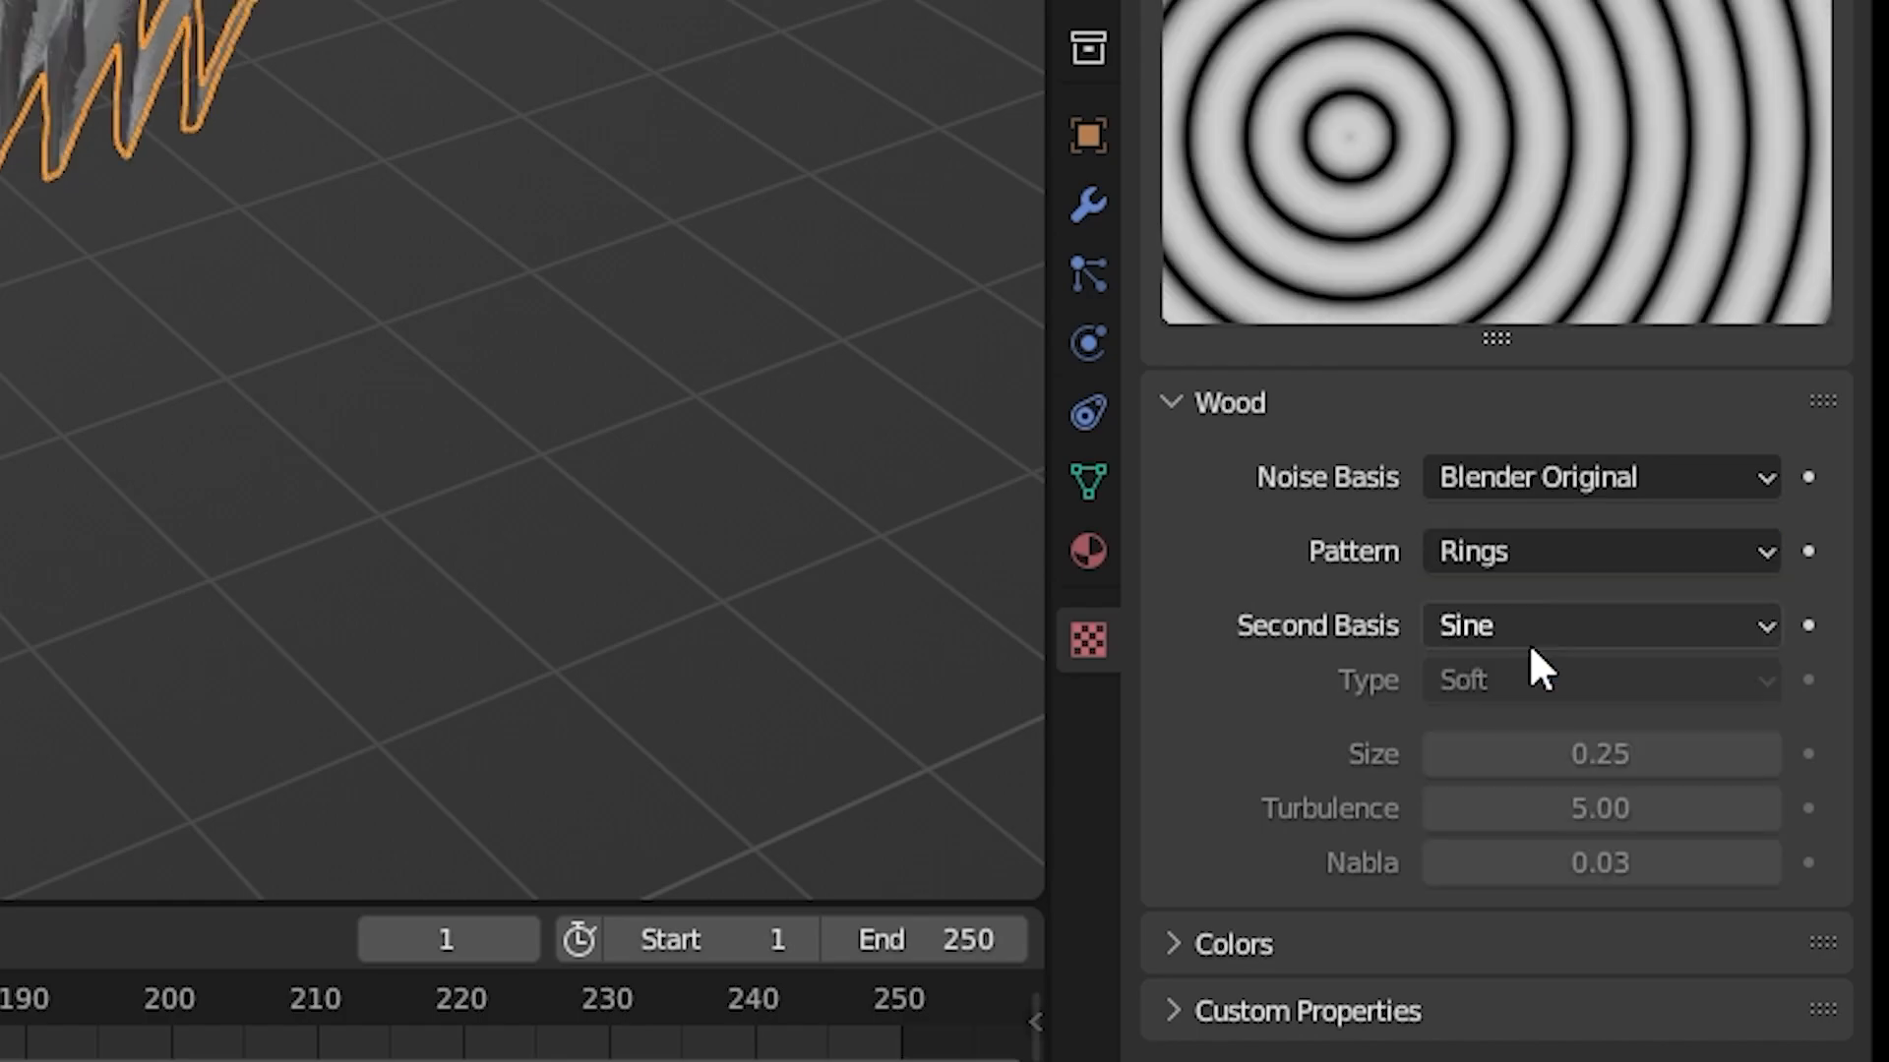
Move the helper empty in Z to reshape the ripples, then remove the Displace modifier
click(1086, 614)
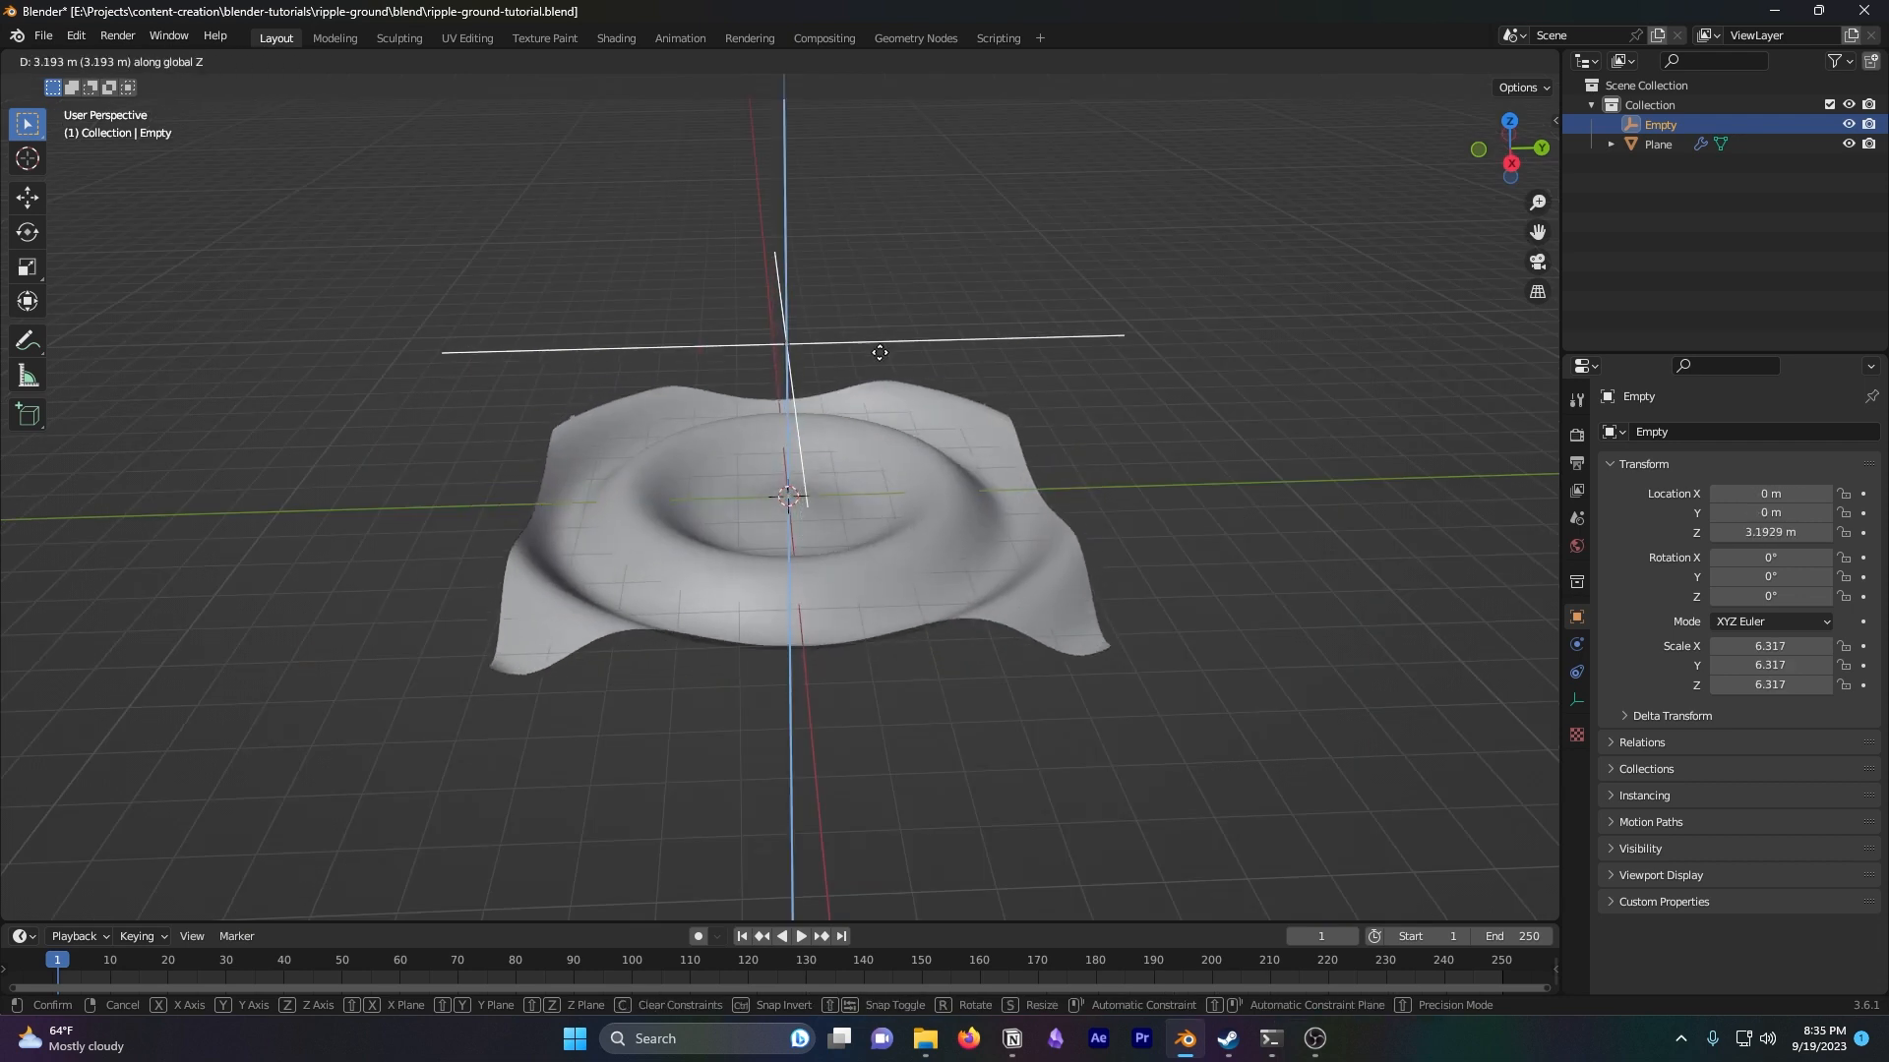
drag(880, 352, 834, 838)
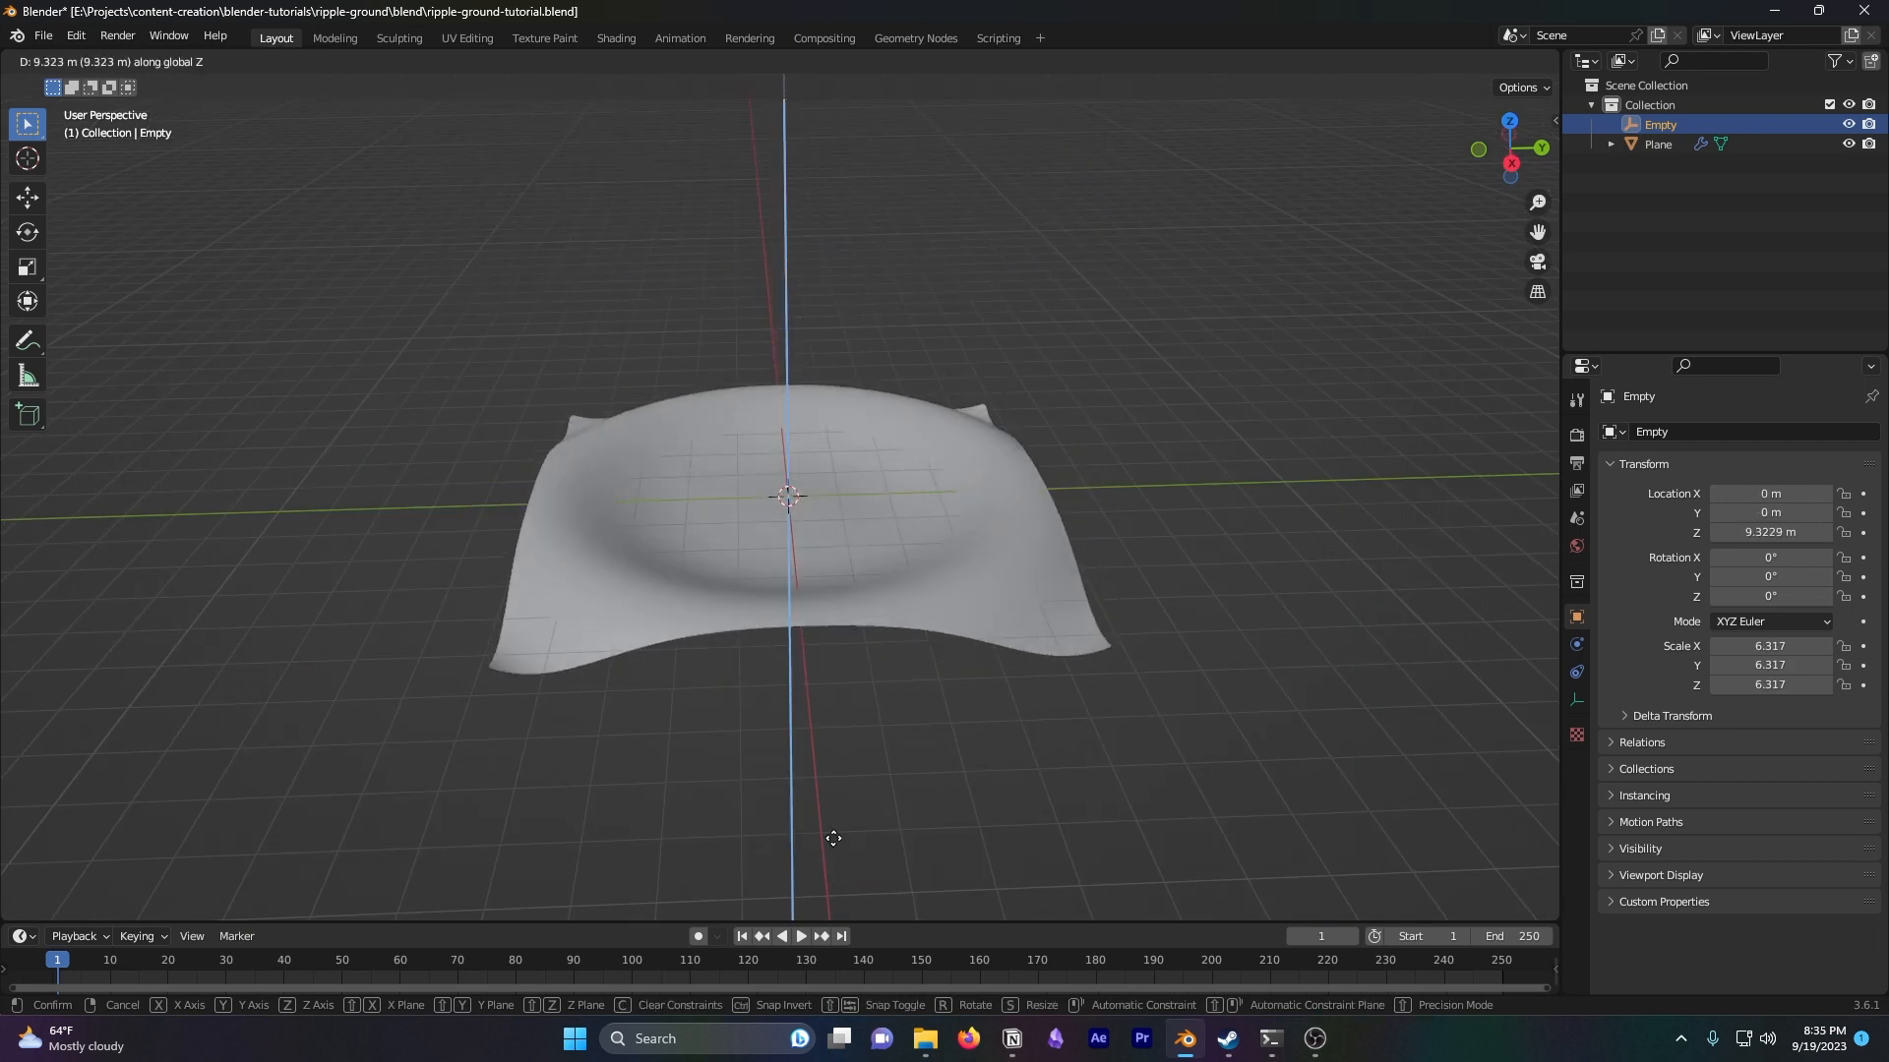
drag(830, 838, 868, 467)
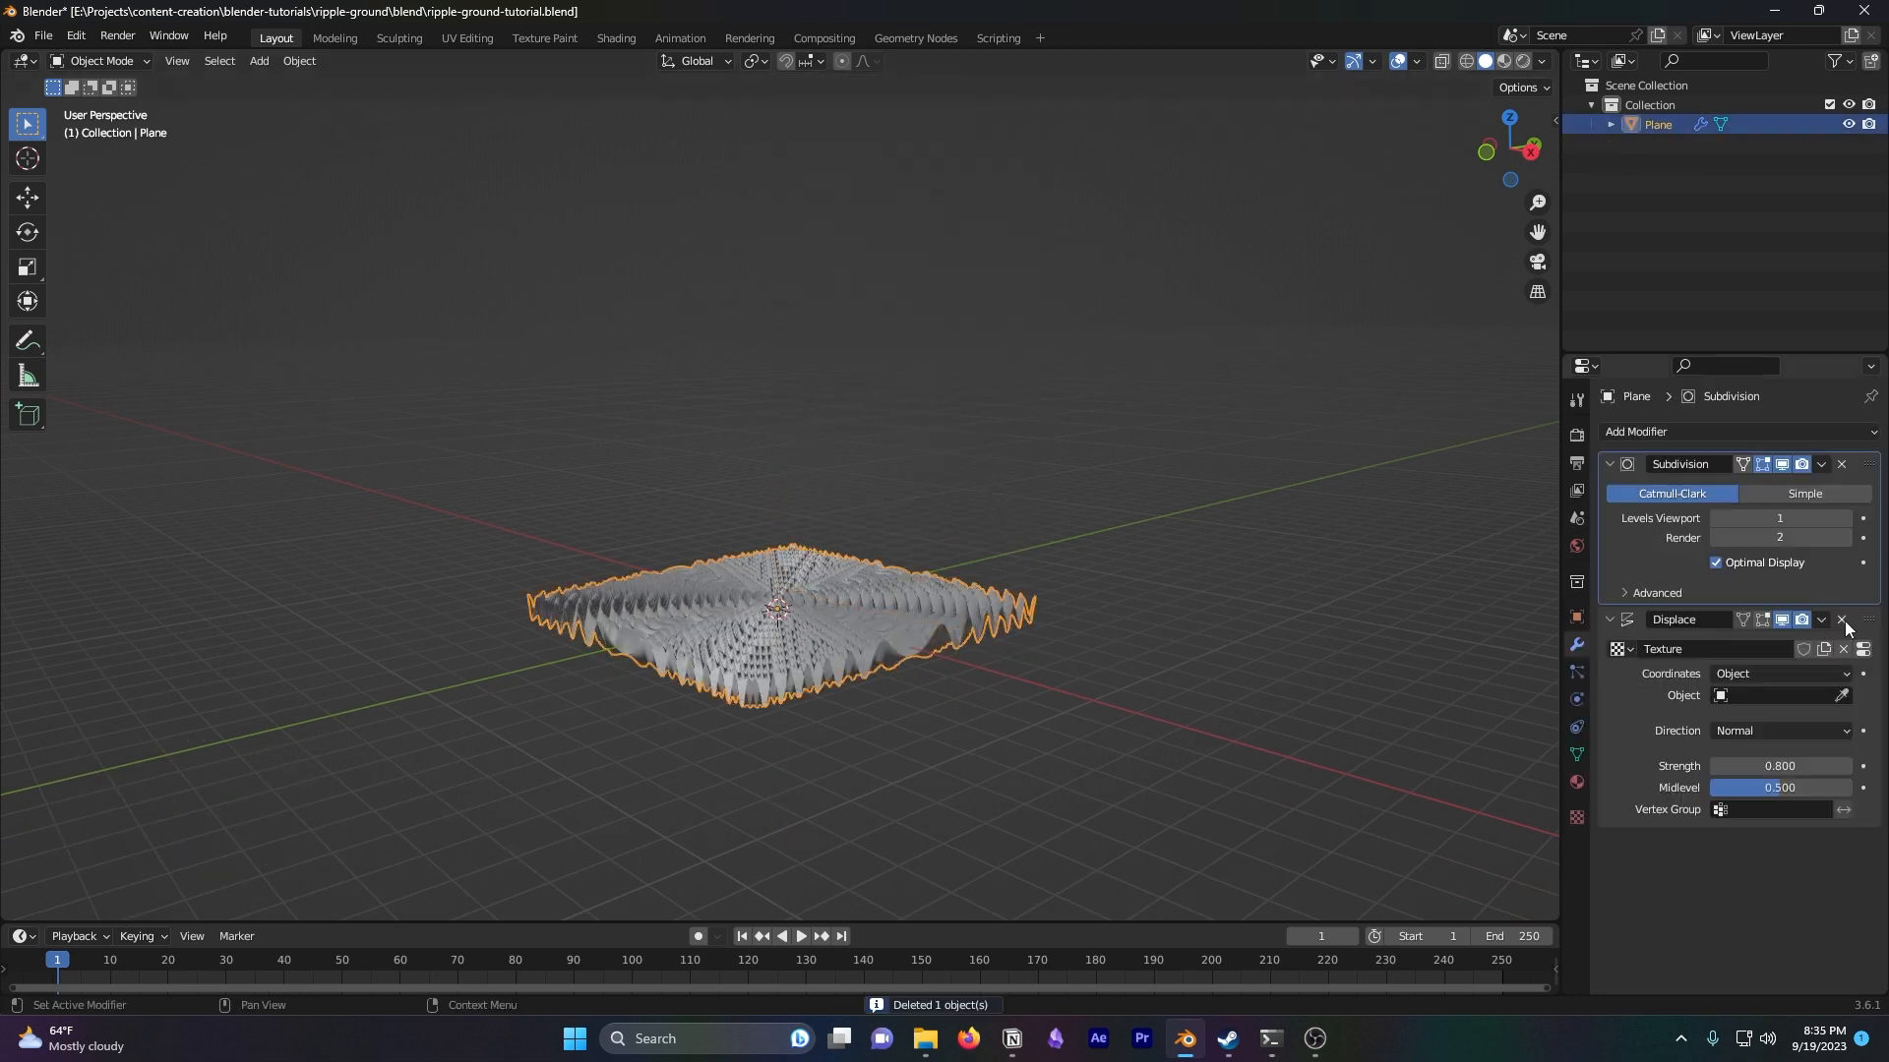
click(1841, 620)
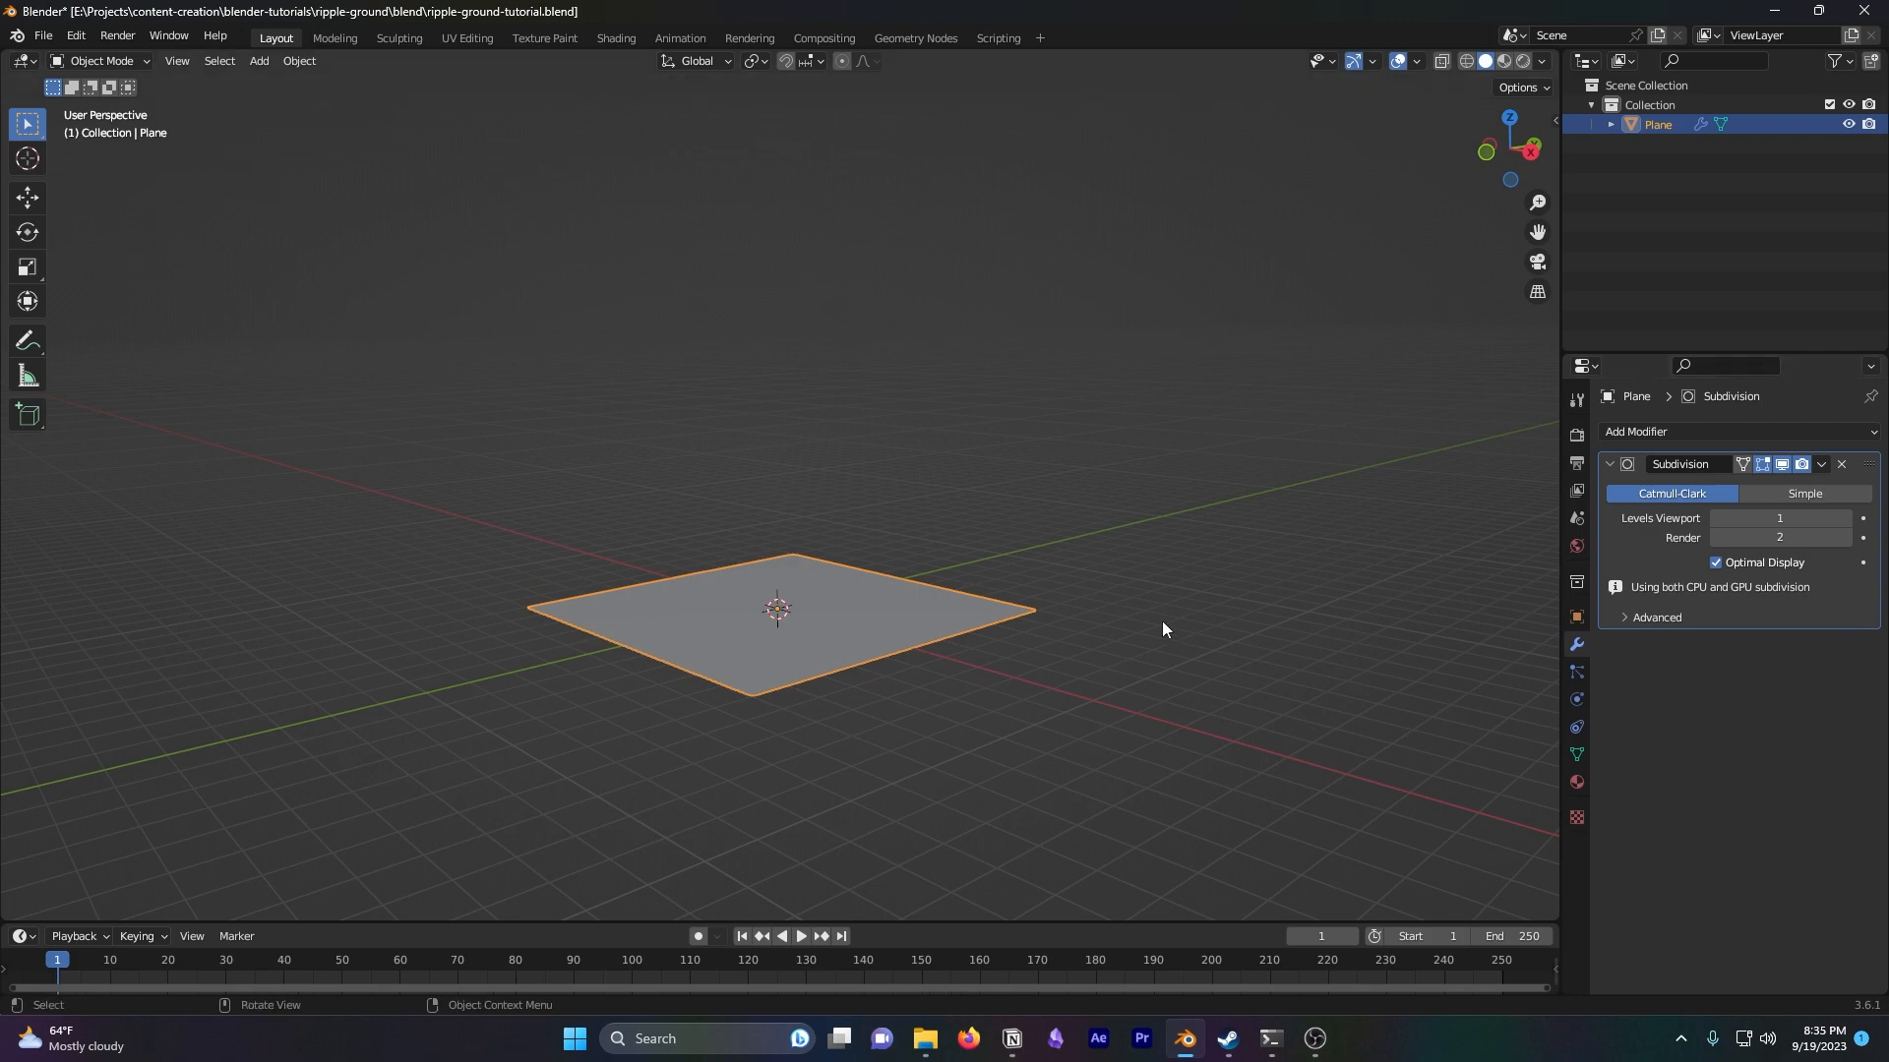
Add Set Position, Combine XYZ and a Wave Texture with Z-oriented rings driving the Z offset
text(set)
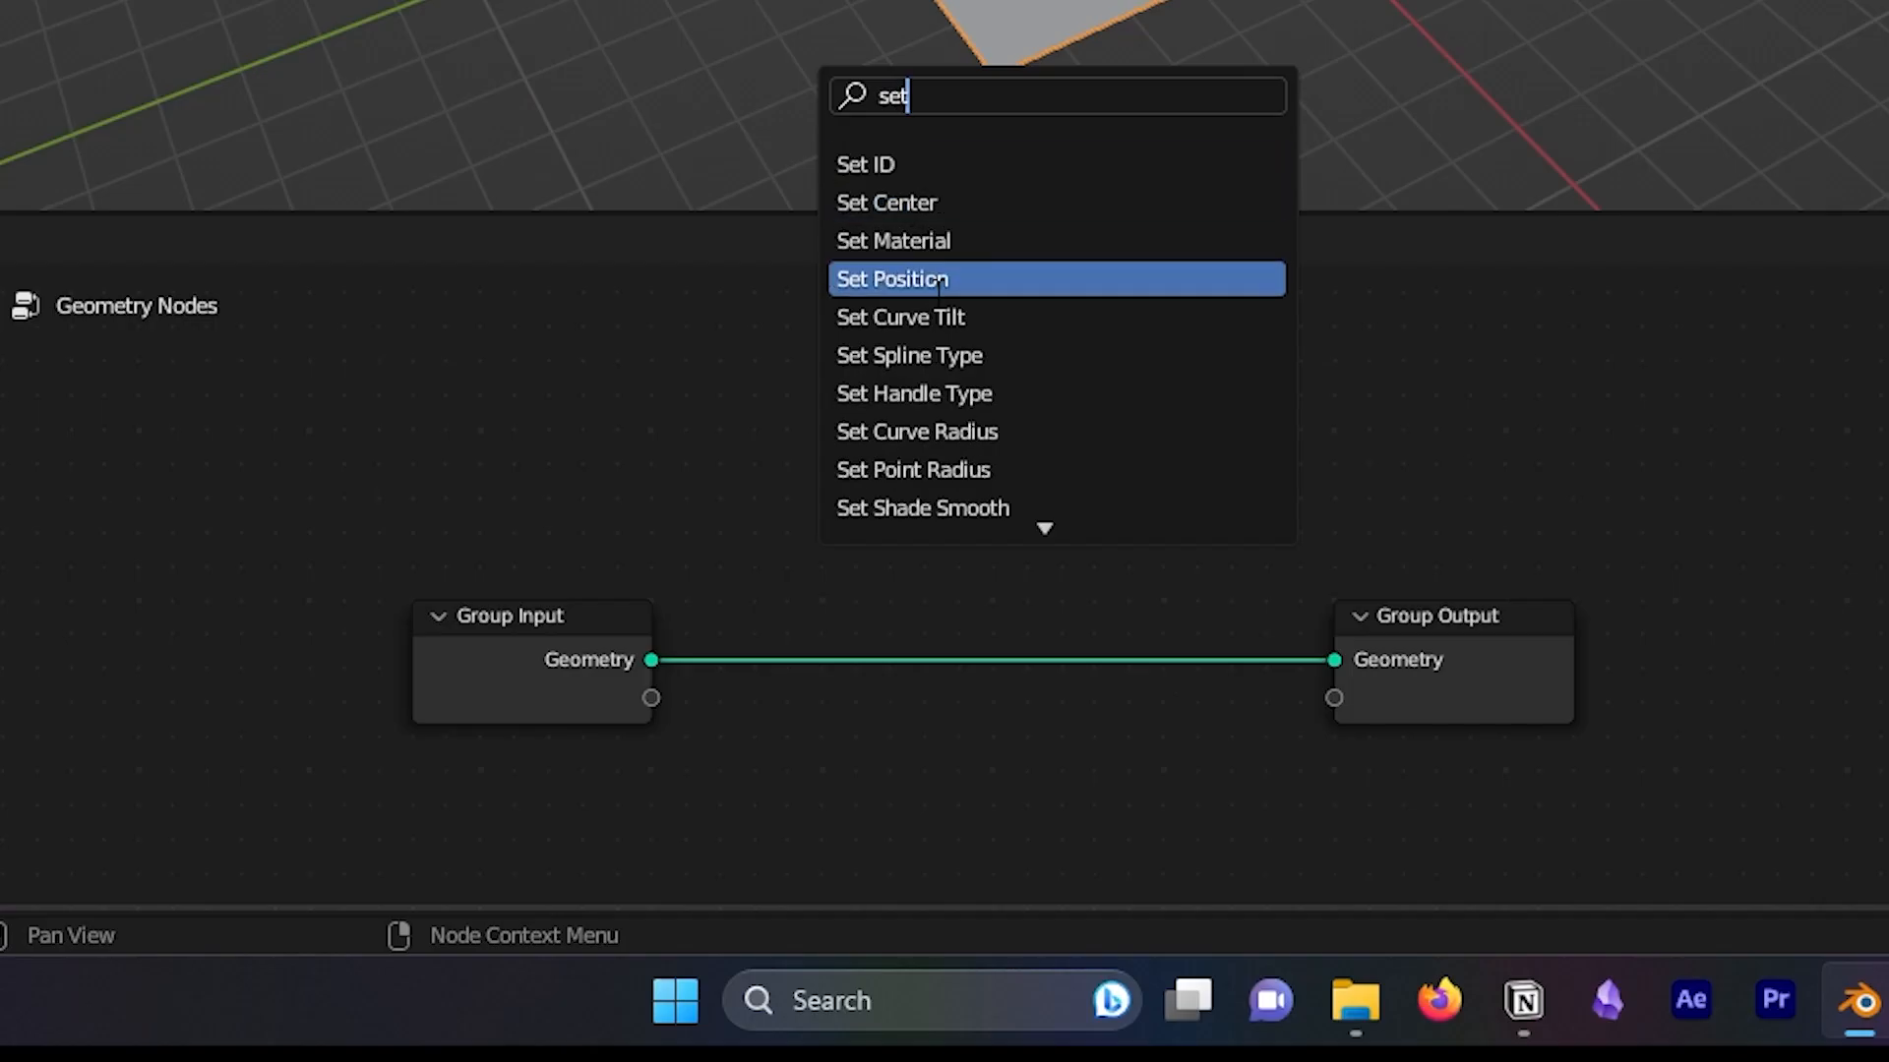
text(xyz)
text(wa)
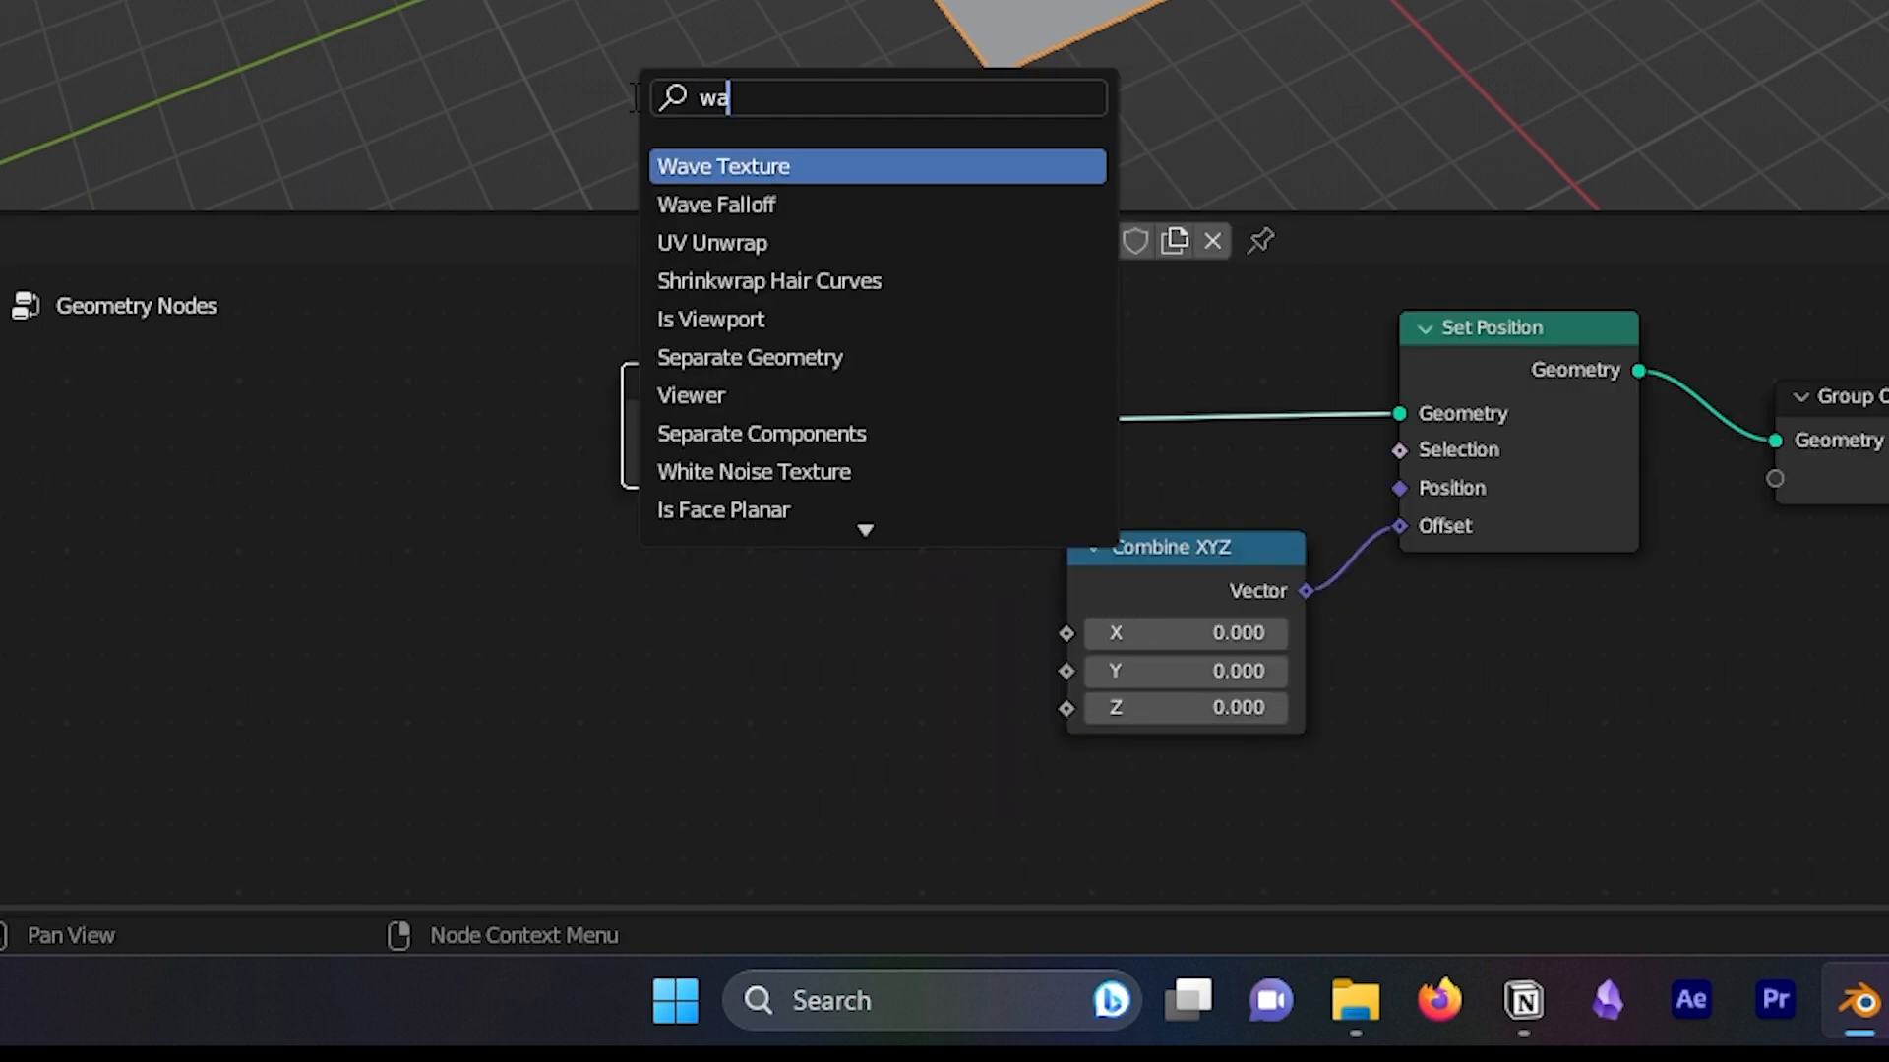
click(722, 165)
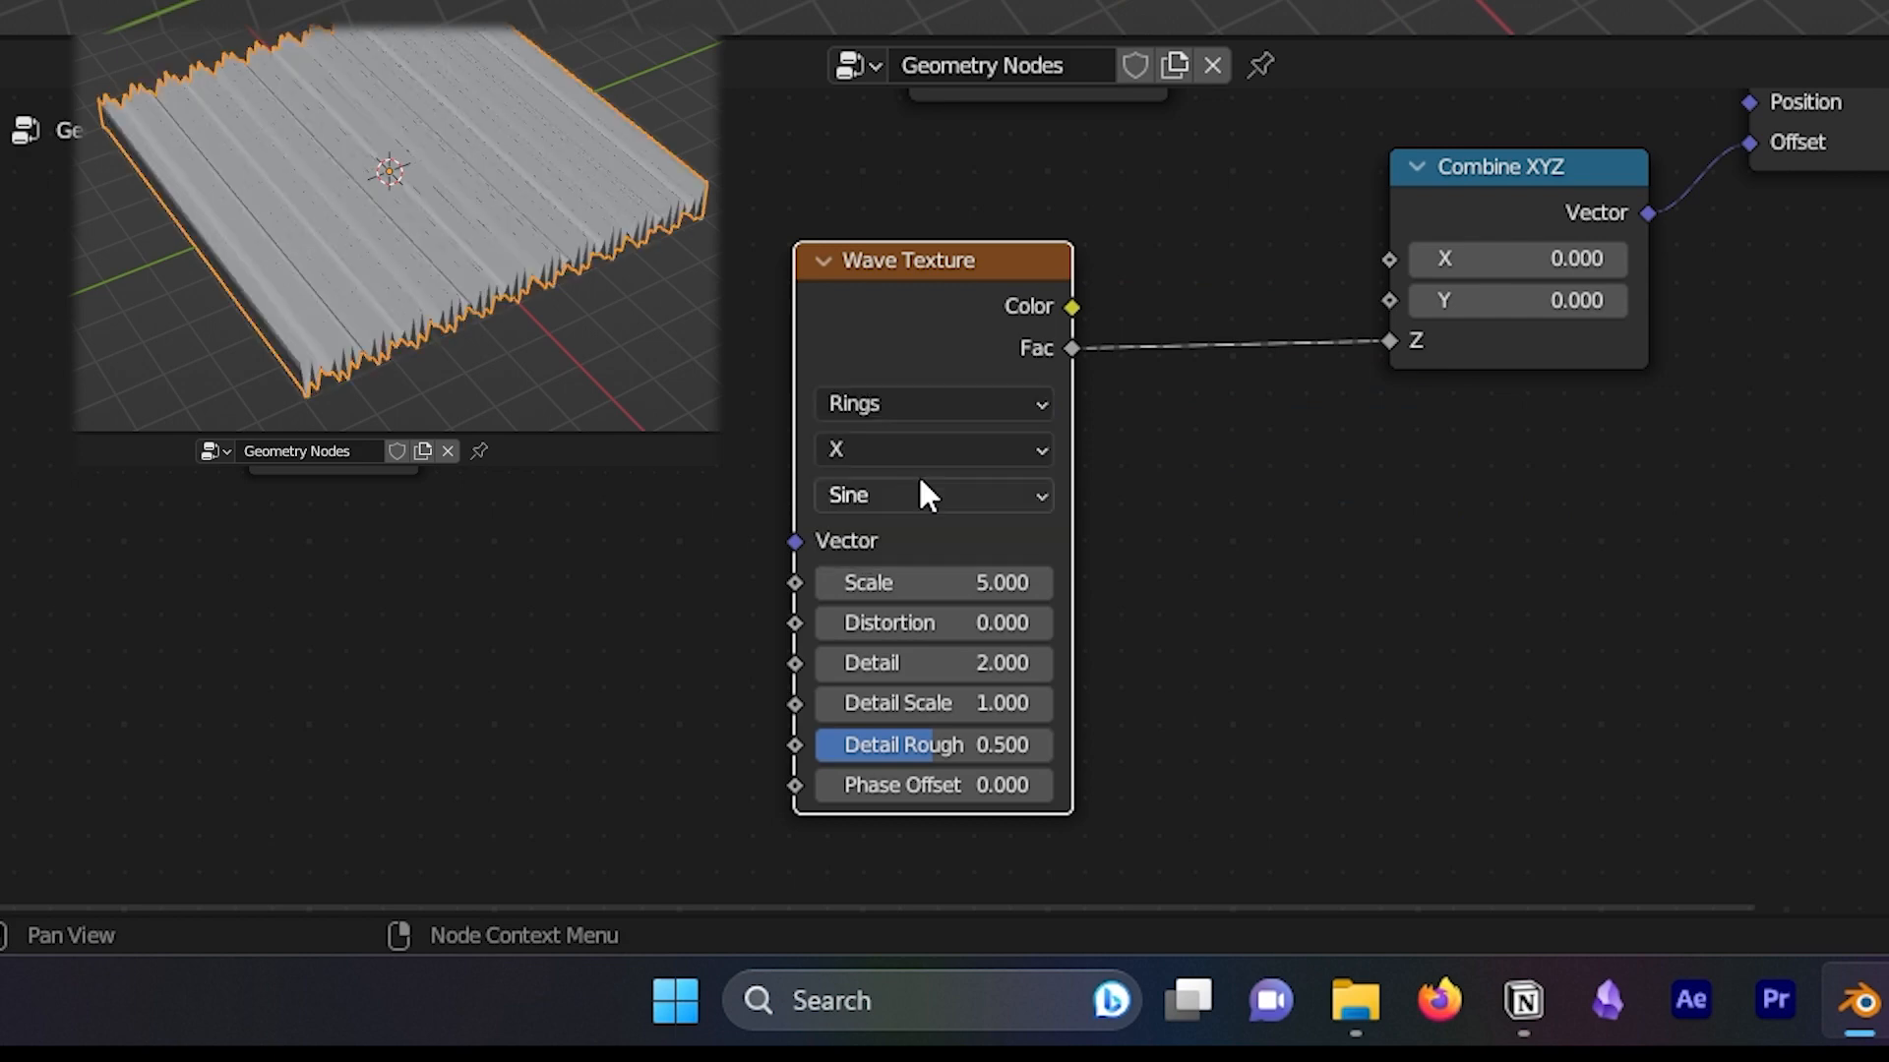
click(931, 448)
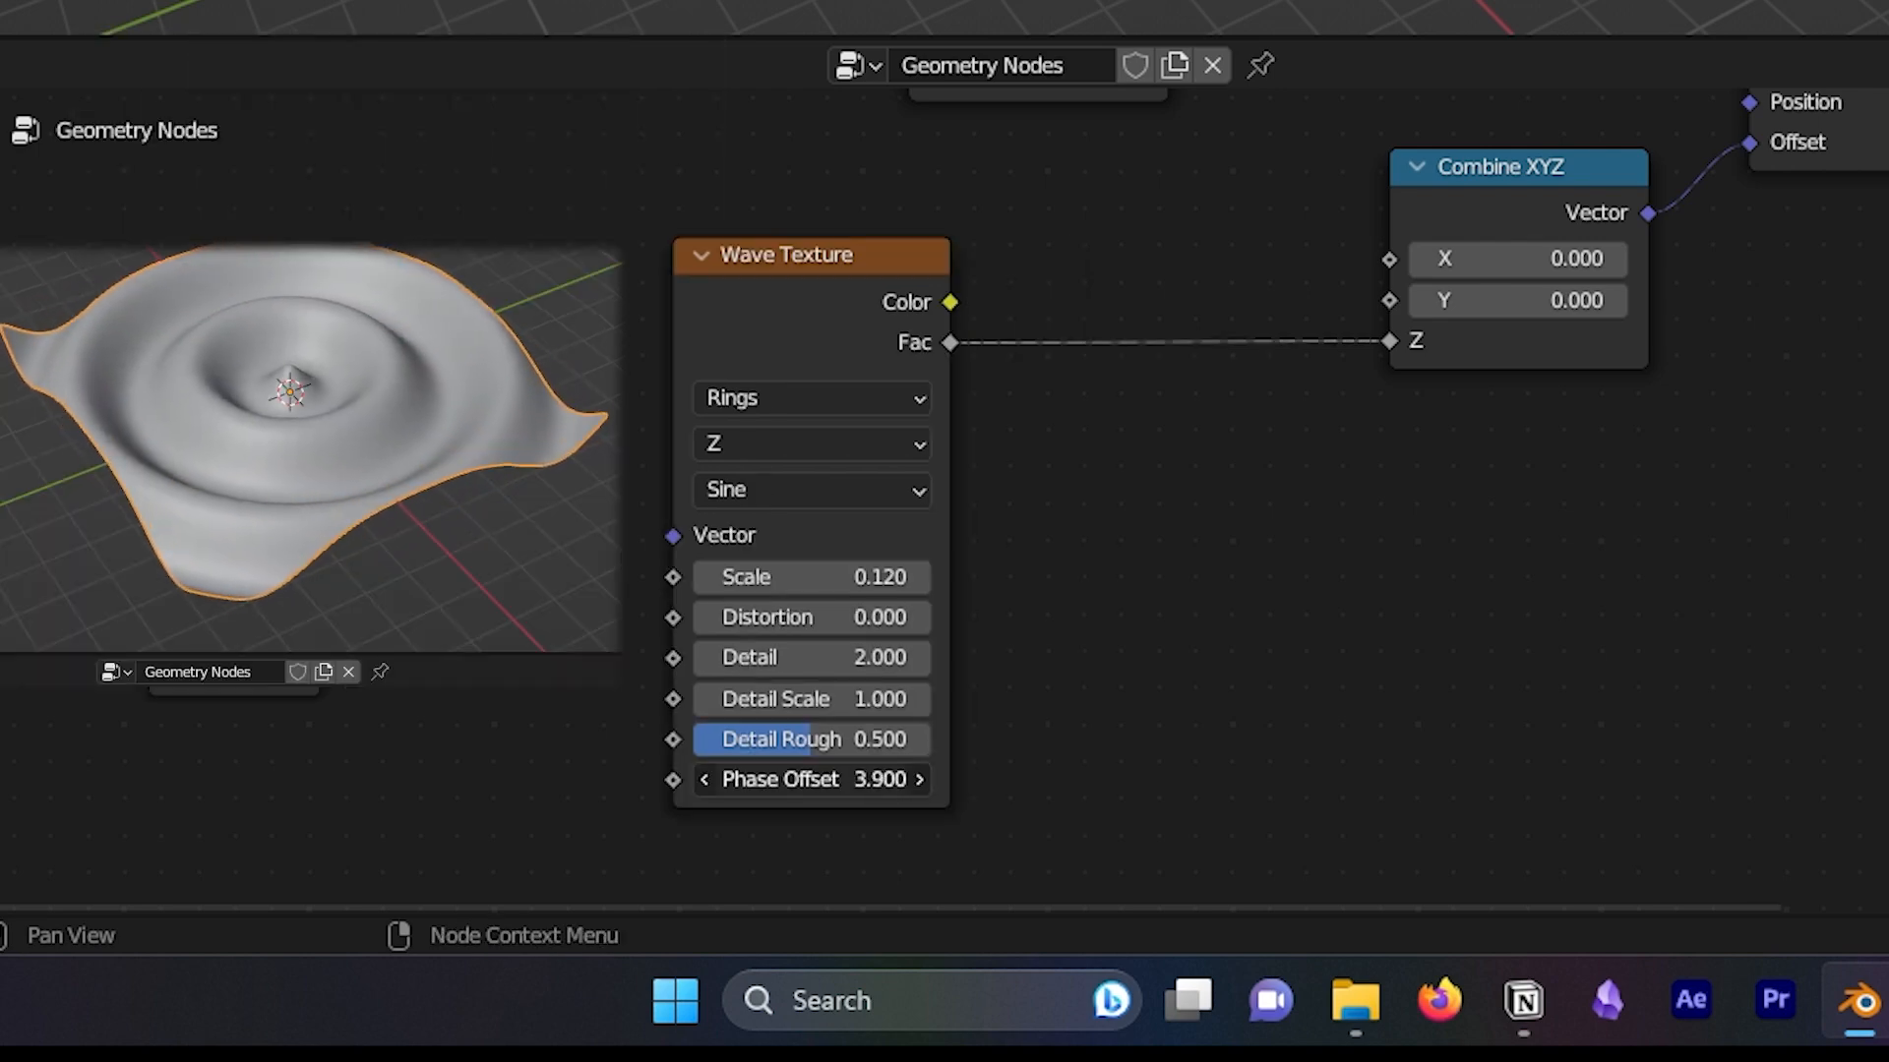
drag(808, 779, 867, 779)
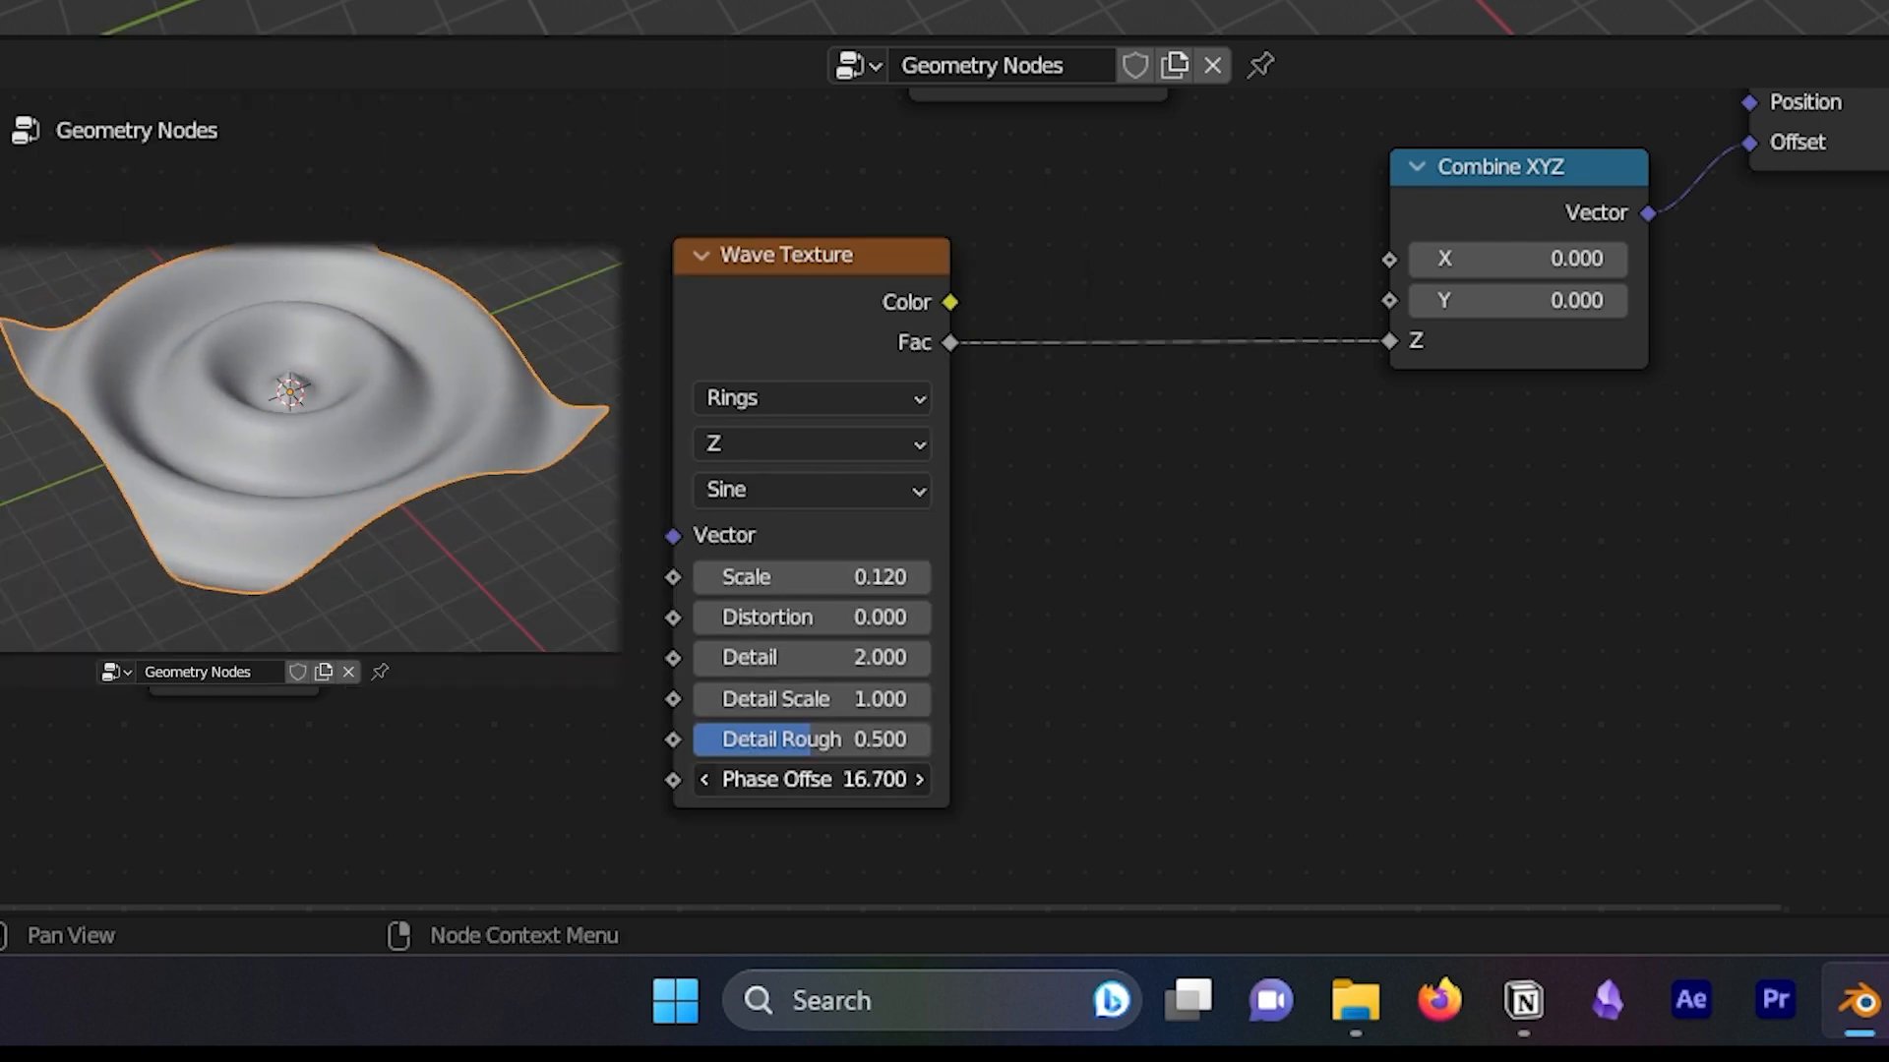
click(1223, 338)
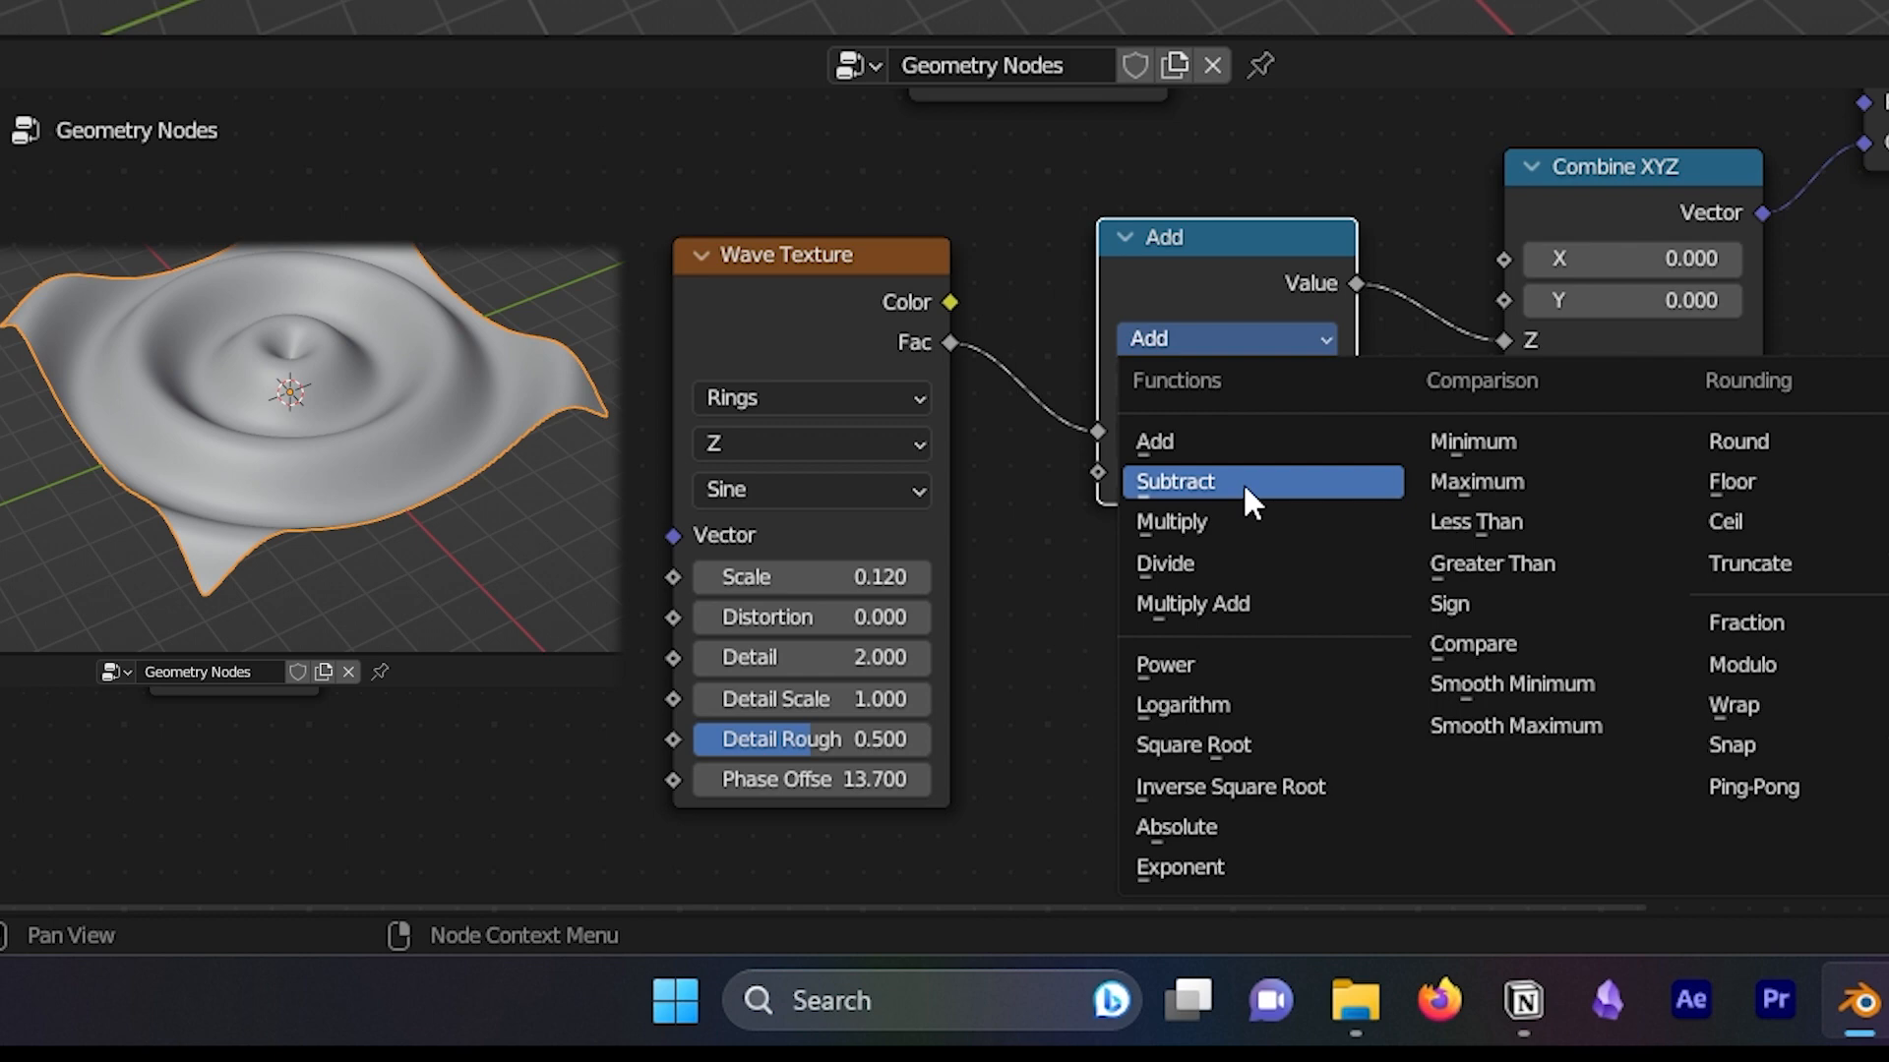
Set the Math node to Multiply so the ripple height scales by the group input value
click(1168, 521)
text(Intens)
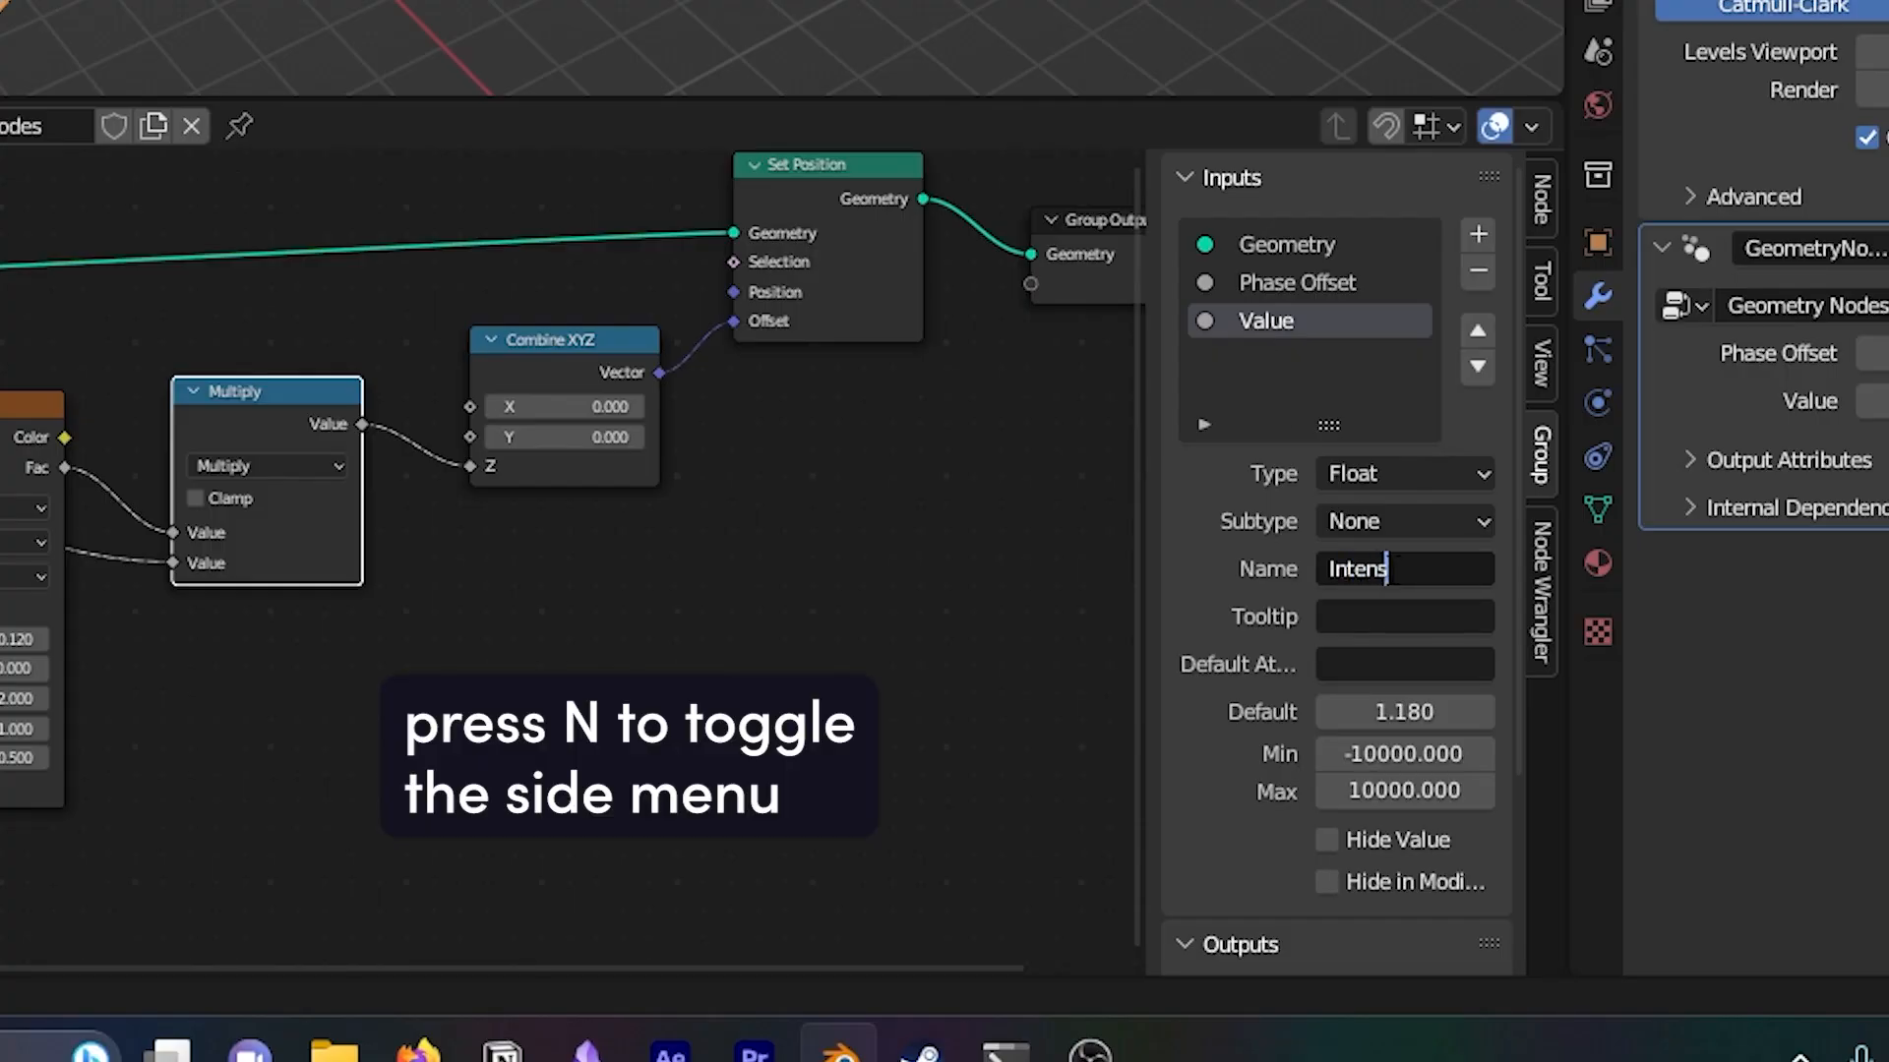
Close the sidebar and keyframe Phase Offset, showing its curve in the Graph Editor
key(n)
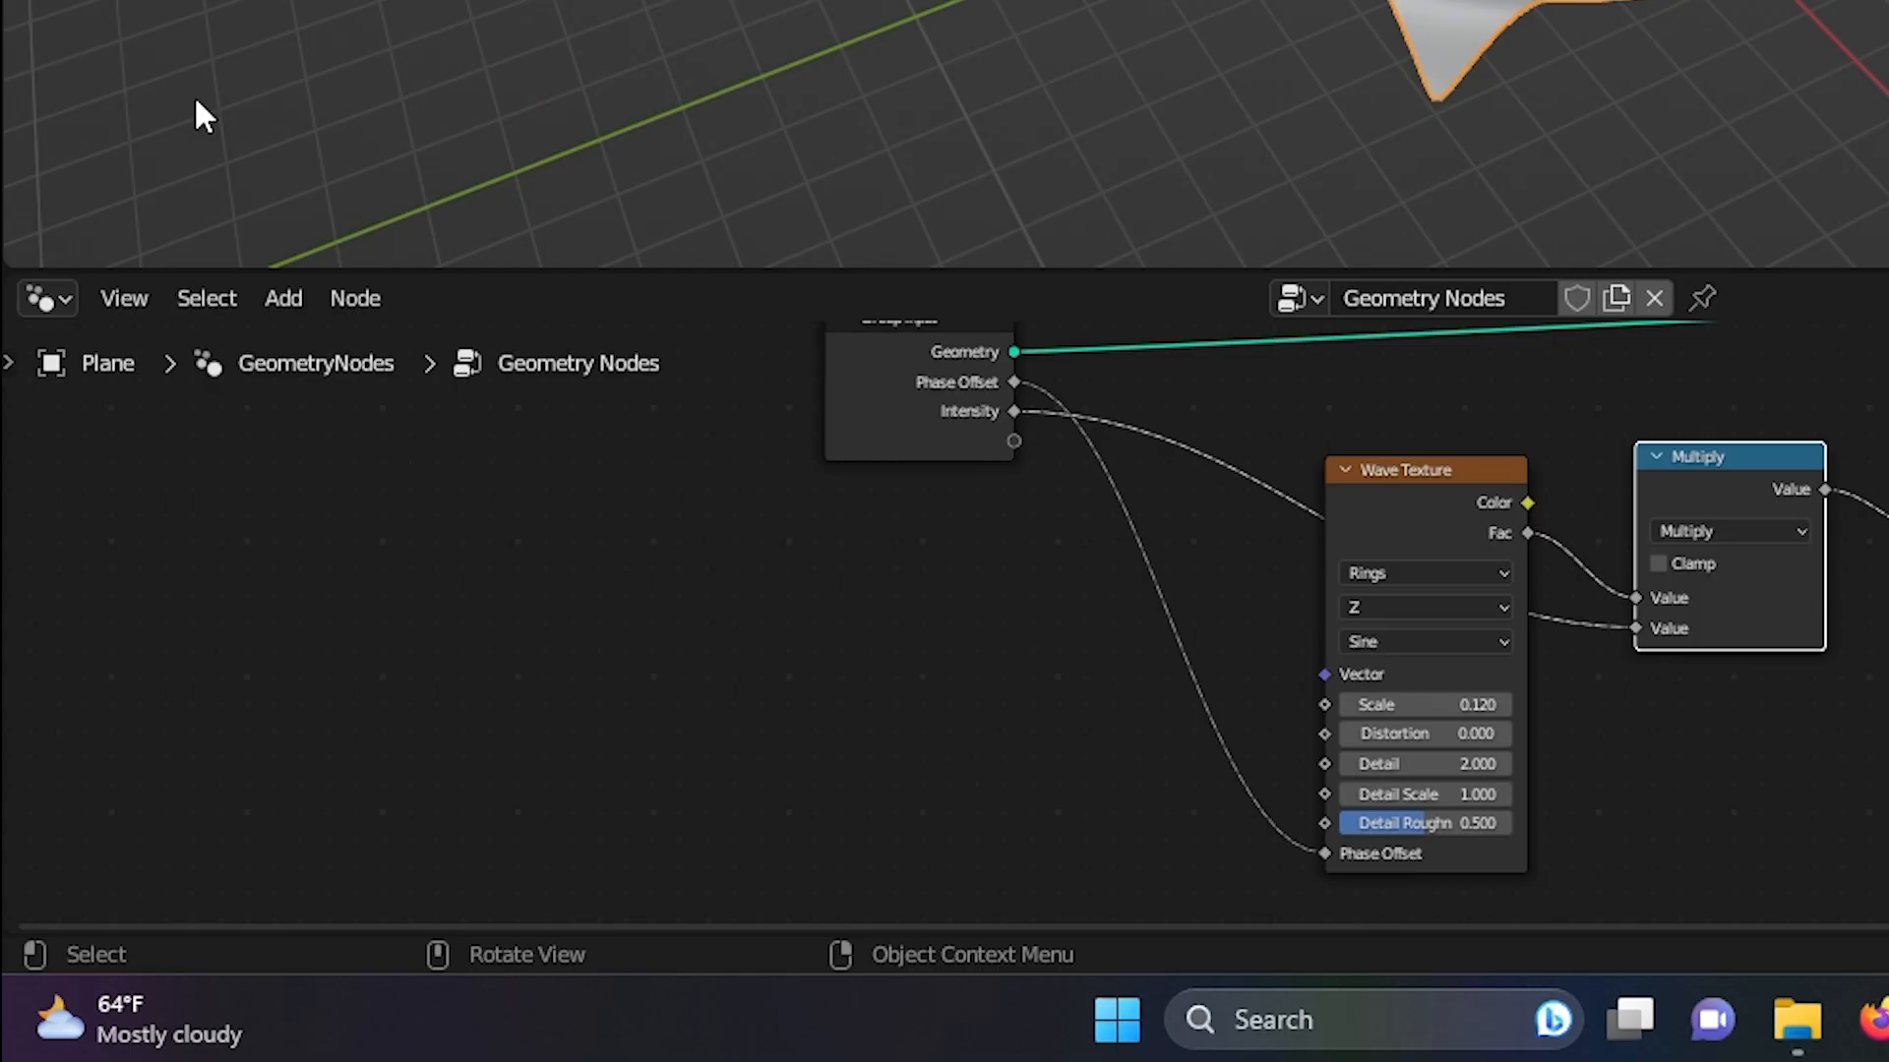
click(46, 297)
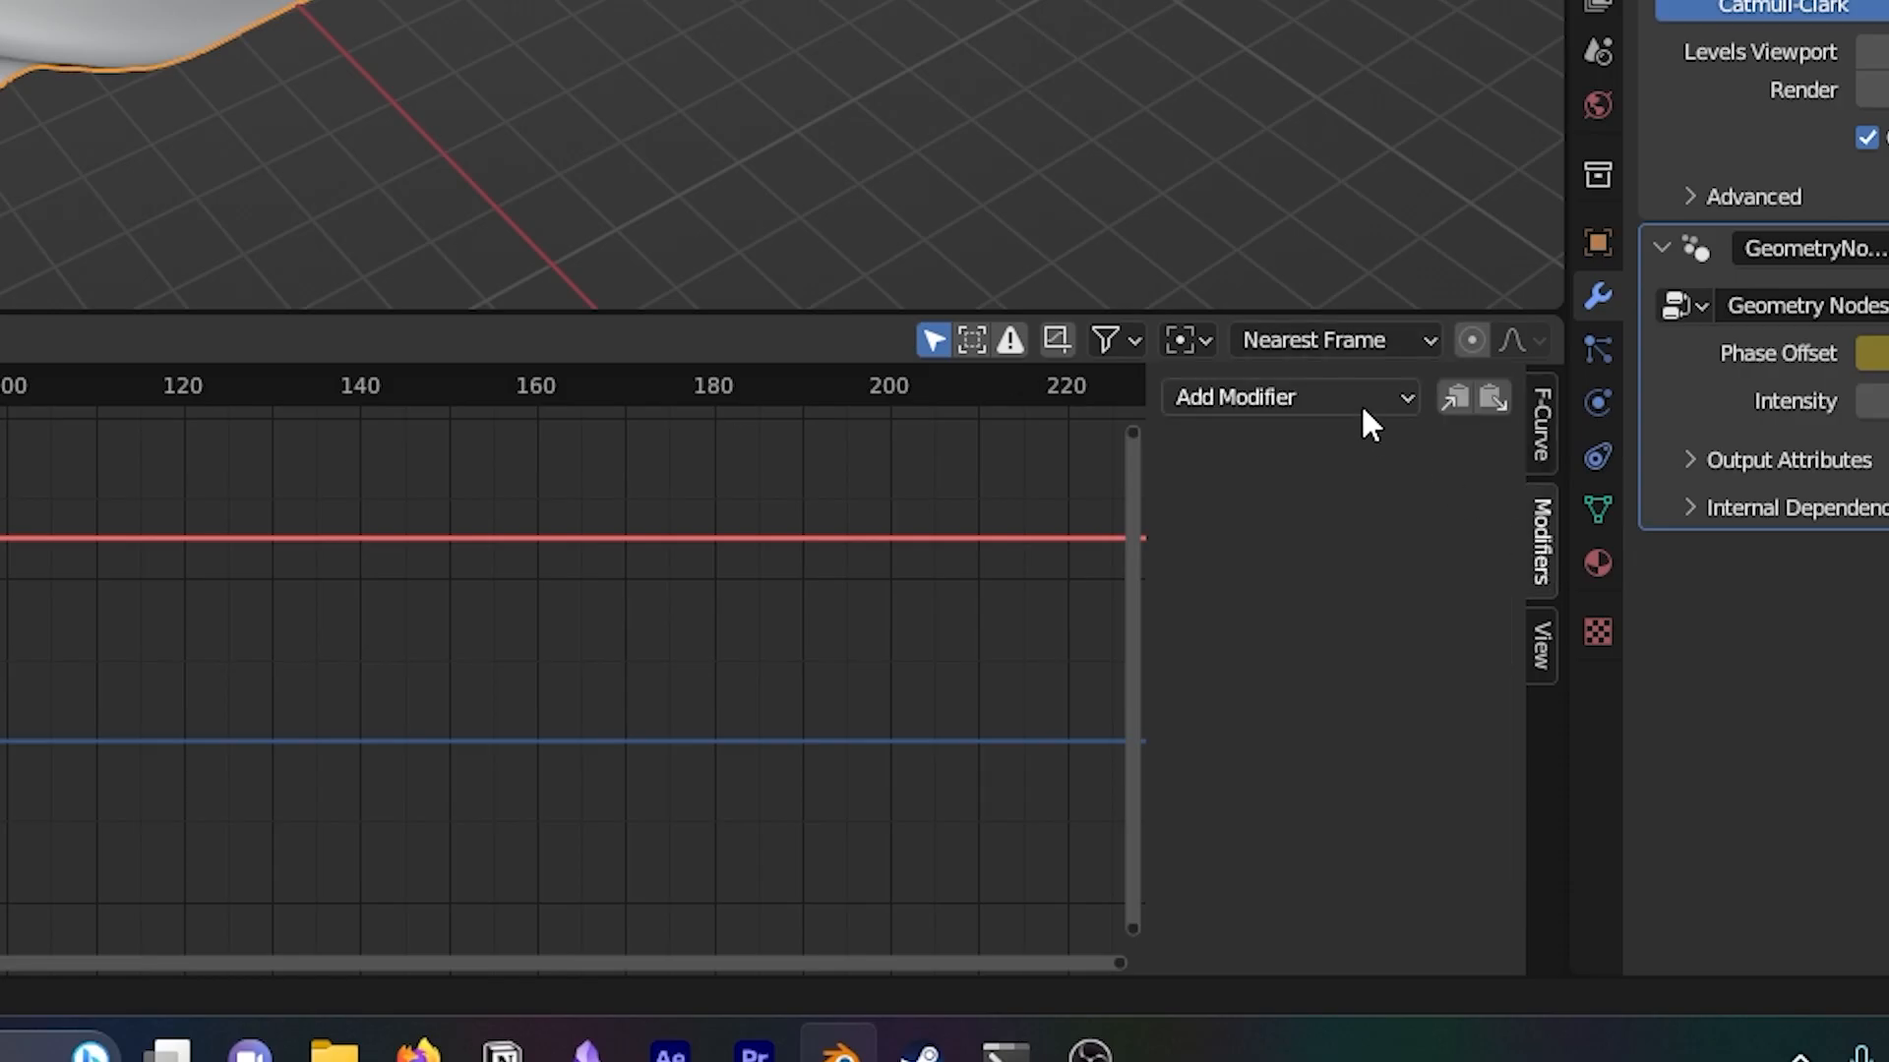
Add a Cycles modifier to the Phase Offset curve and set the scene end frame to 59
click(1287, 398)
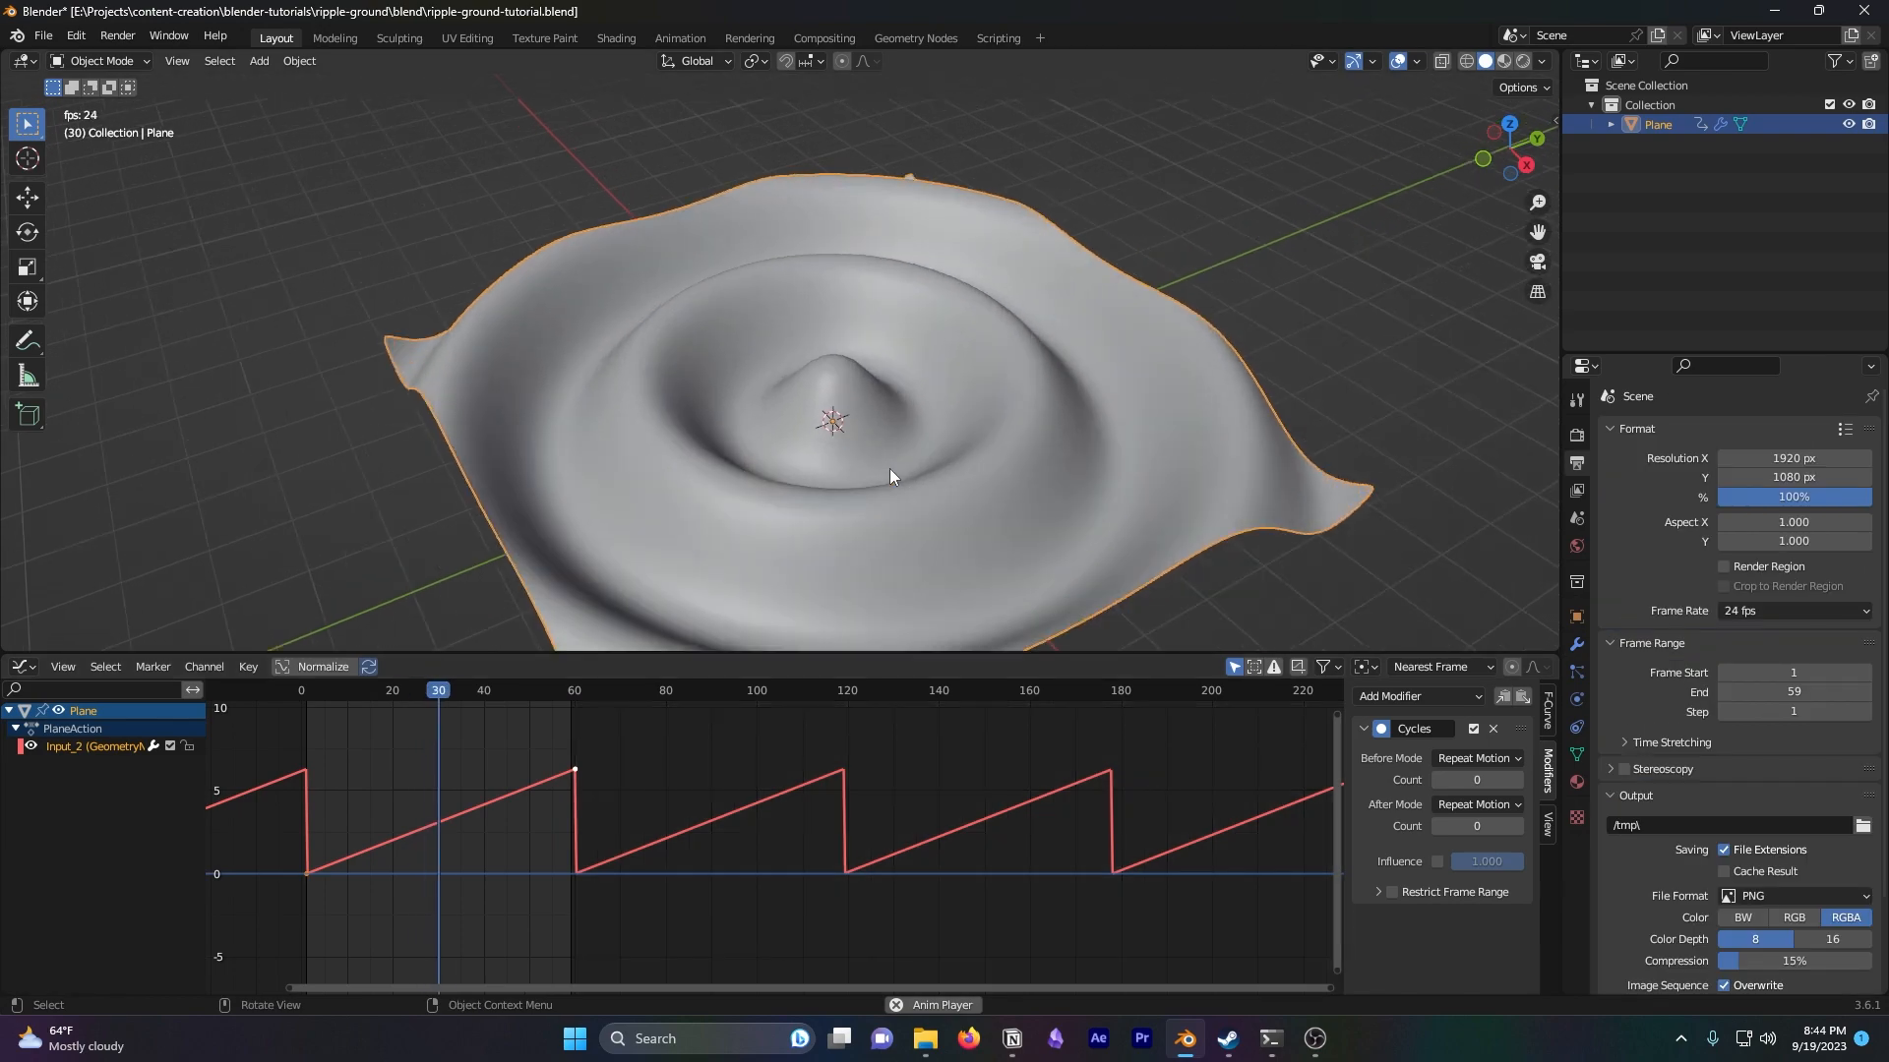
click(390, 691)
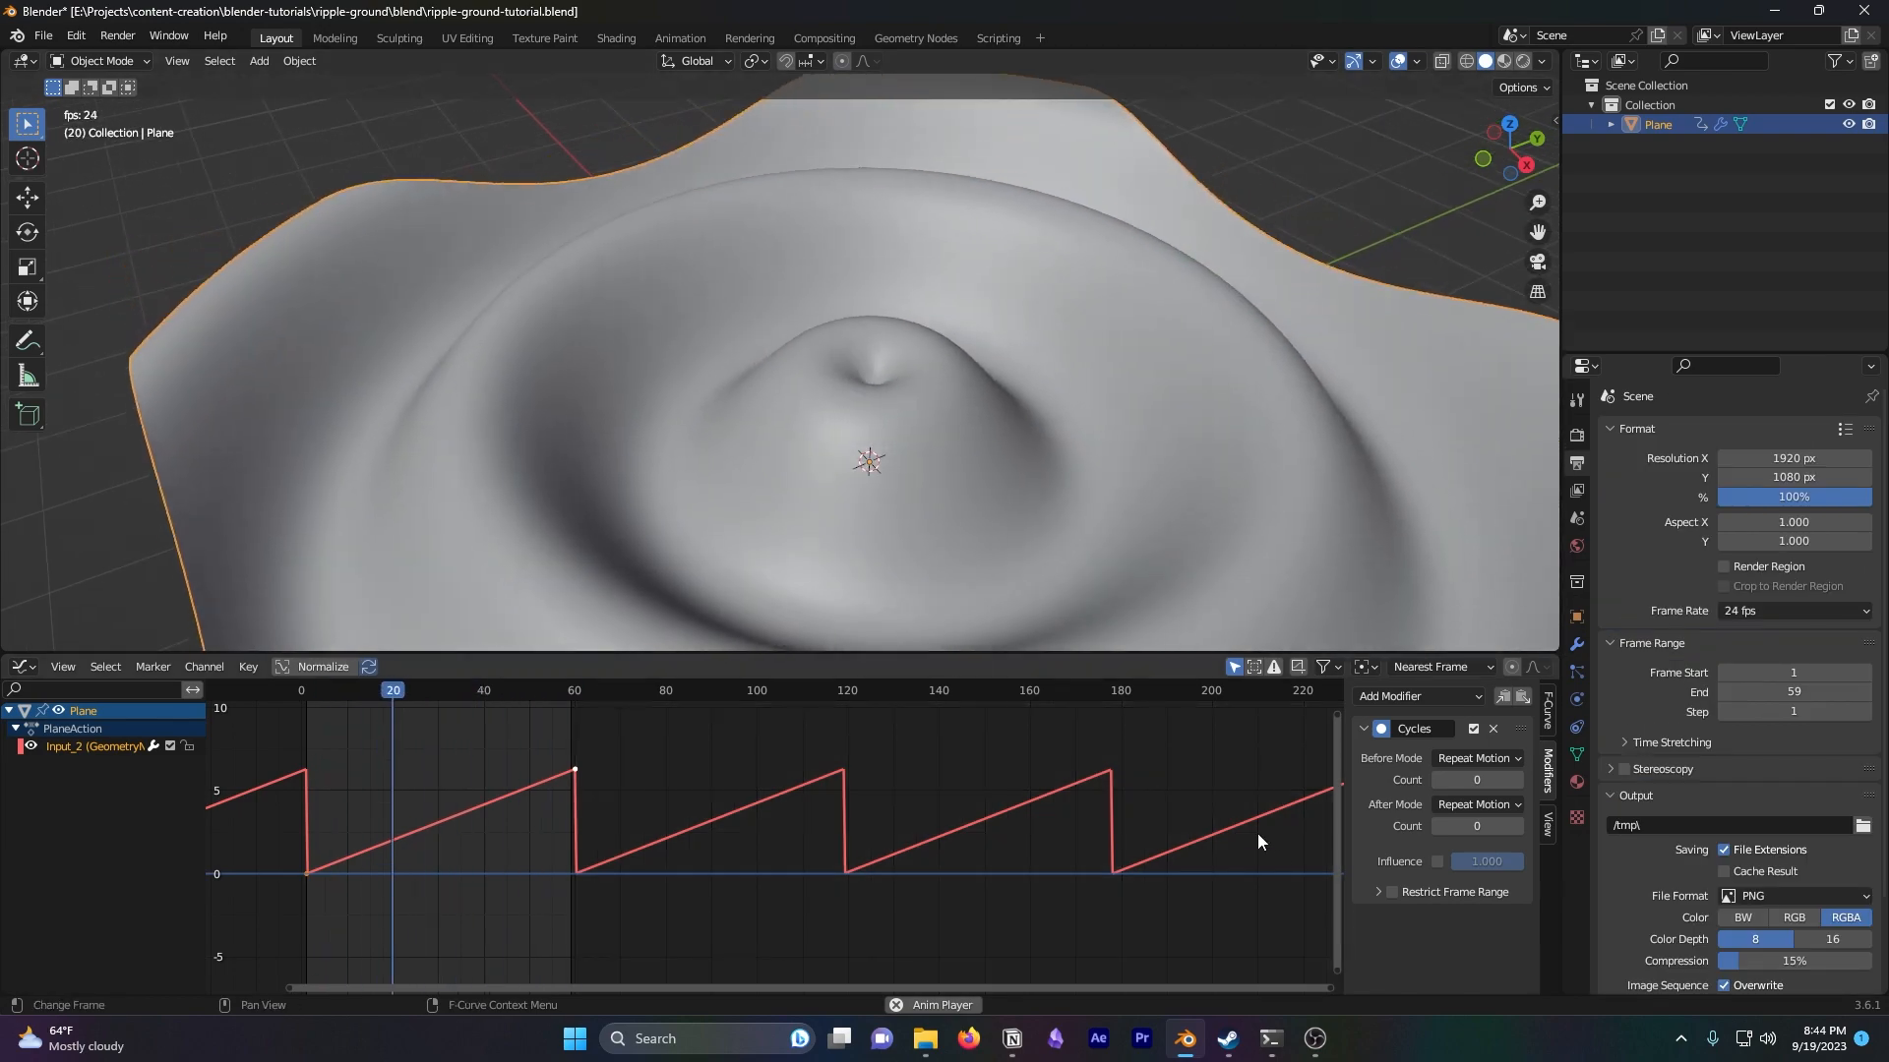